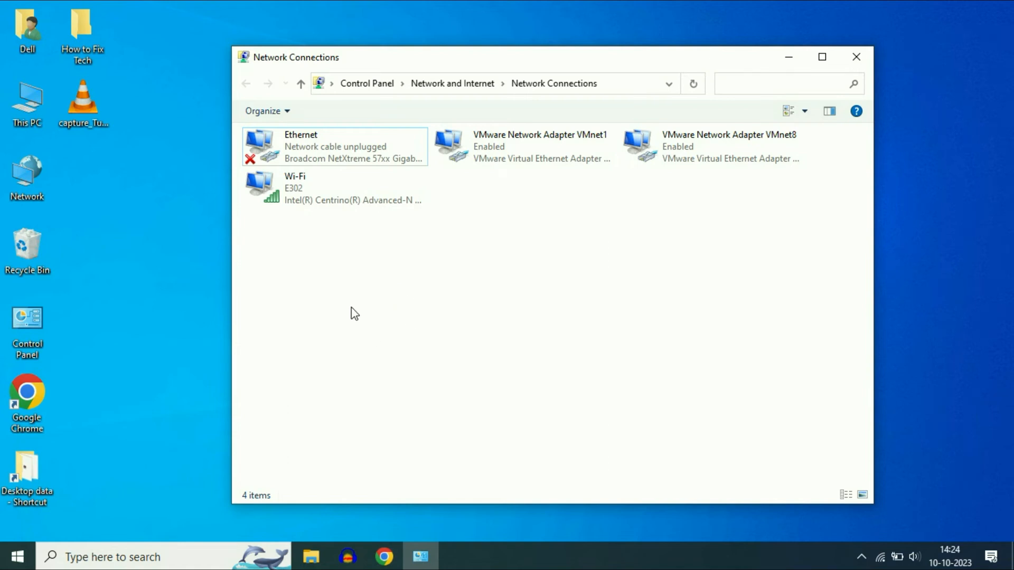
pyautogui.moveTo(323, 157)
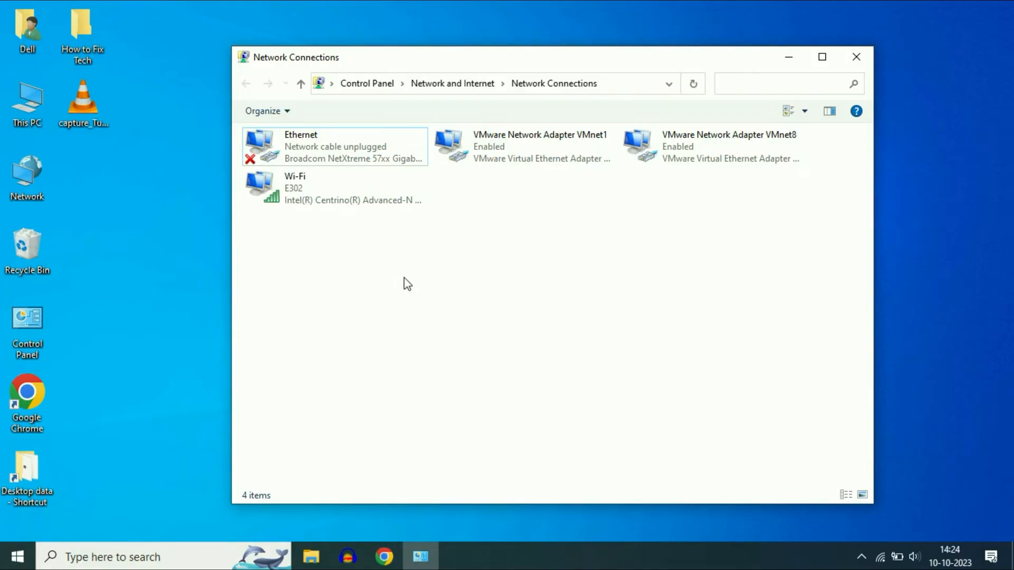
pyautogui.moveTo(856, 57)
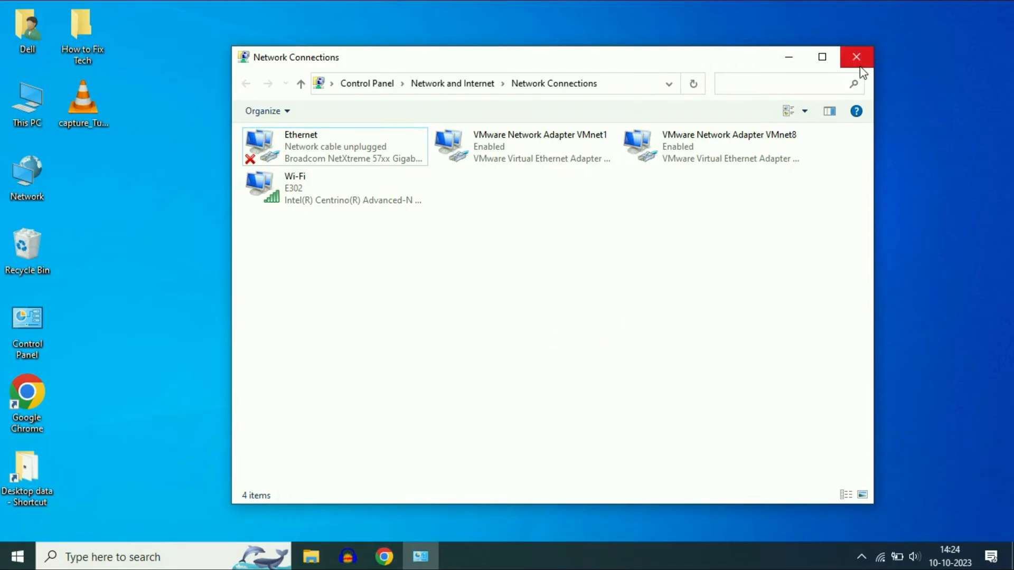
# - Close Network Connections and launch Command Prompt as administrator via a 'cmd' Start search
pyautogui.click(856, 57)
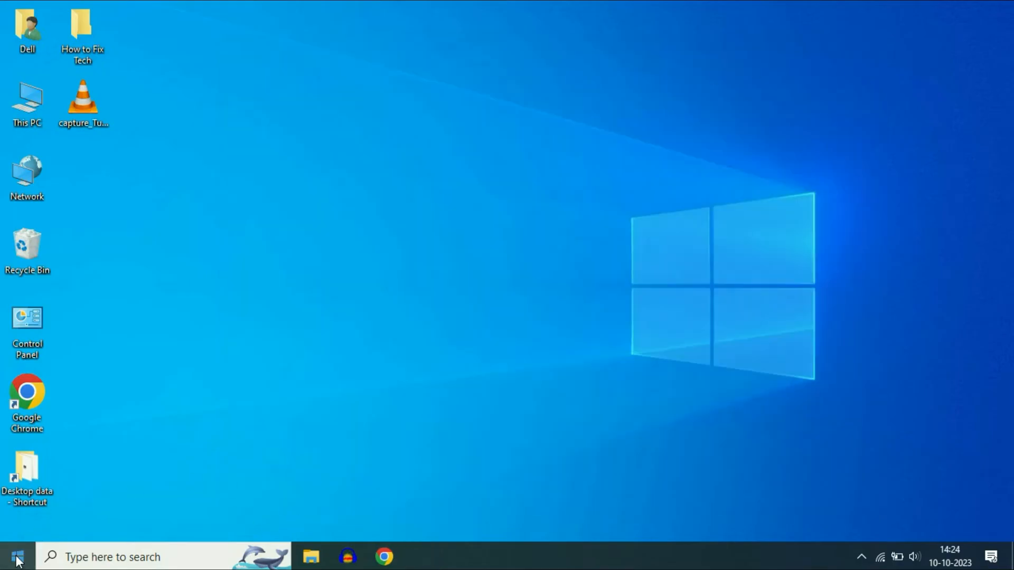
pyautogui.click(12, 556)
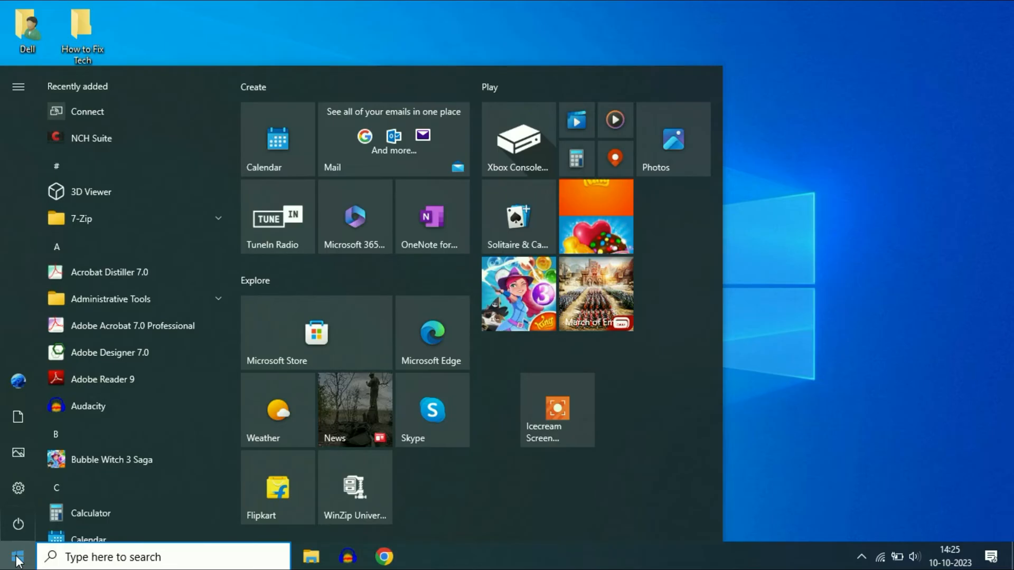
pyautogui.write('cmd')
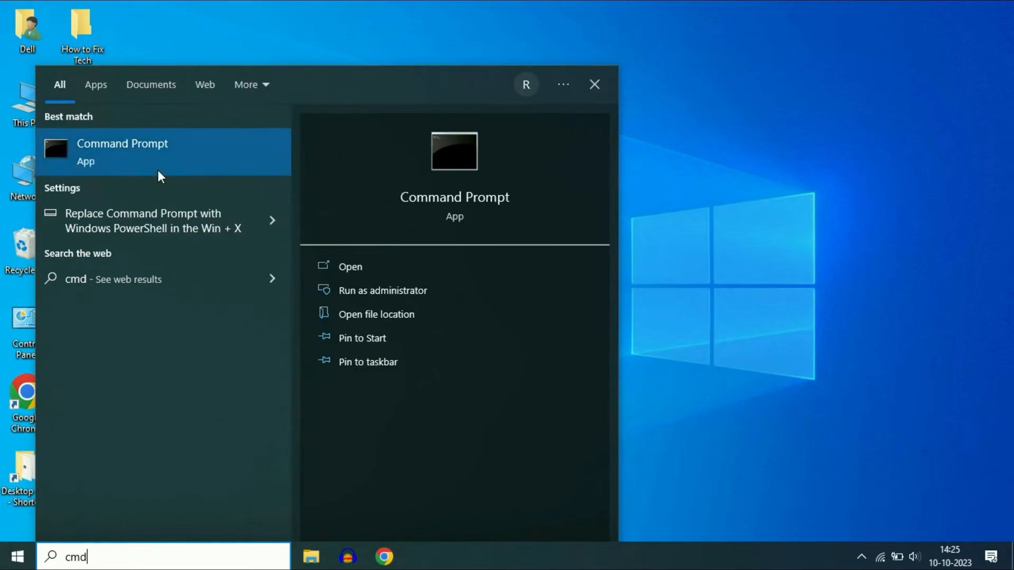
pyautogui.click(382, 290)
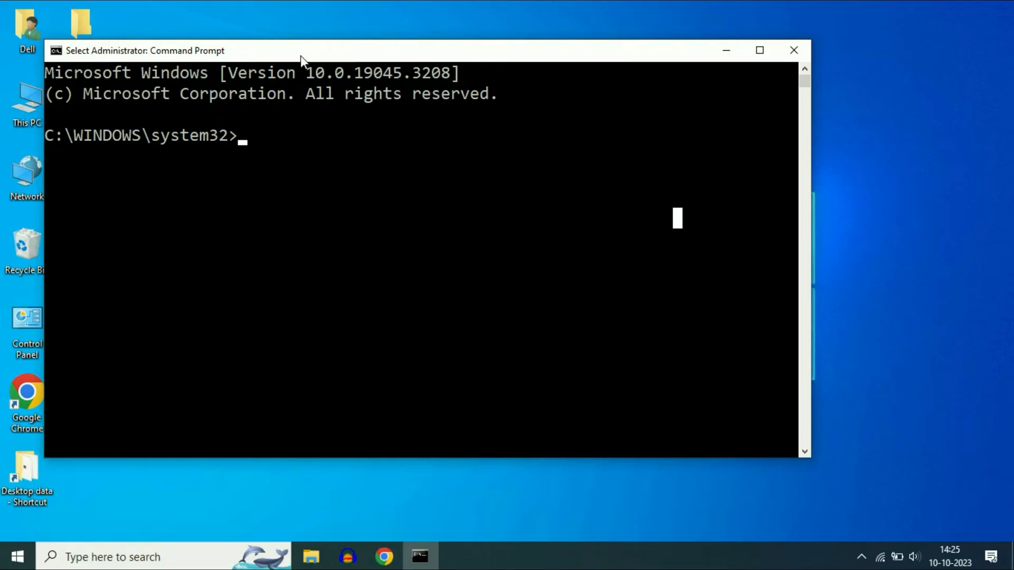
# - Run ipconfig /flushdns to clear the DNS resolver cache
pyautogui.moveTo(300, 51); pyautogui.dragTo(395, 61)
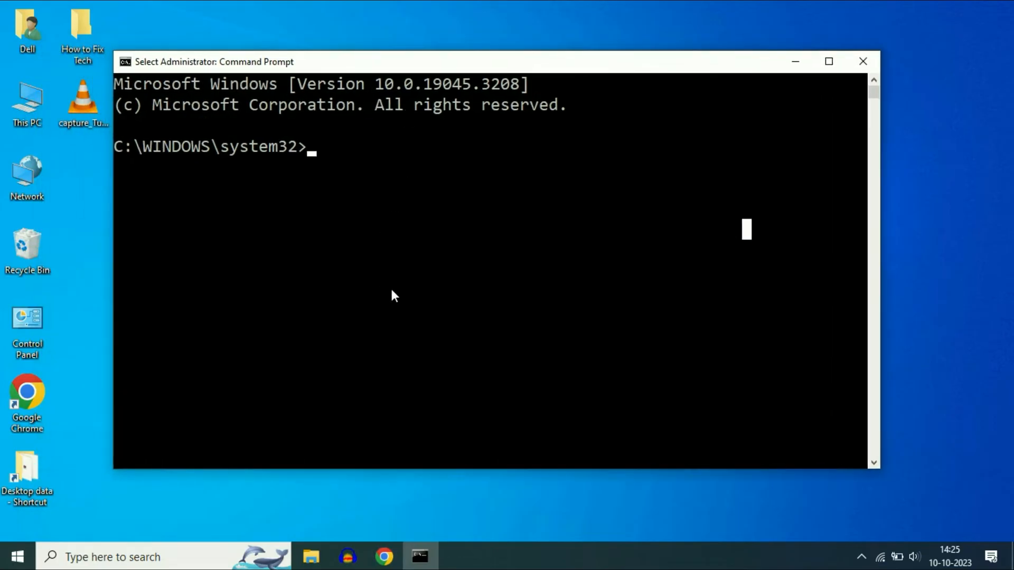
pyautogui.moveTo(433, 305)
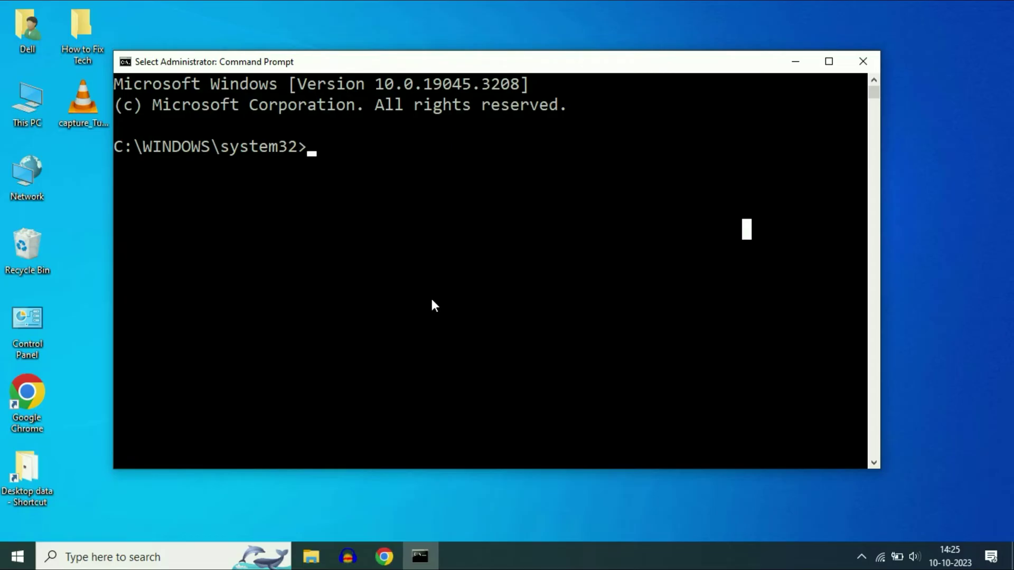
pyautogui.write('ipconfig /flush')
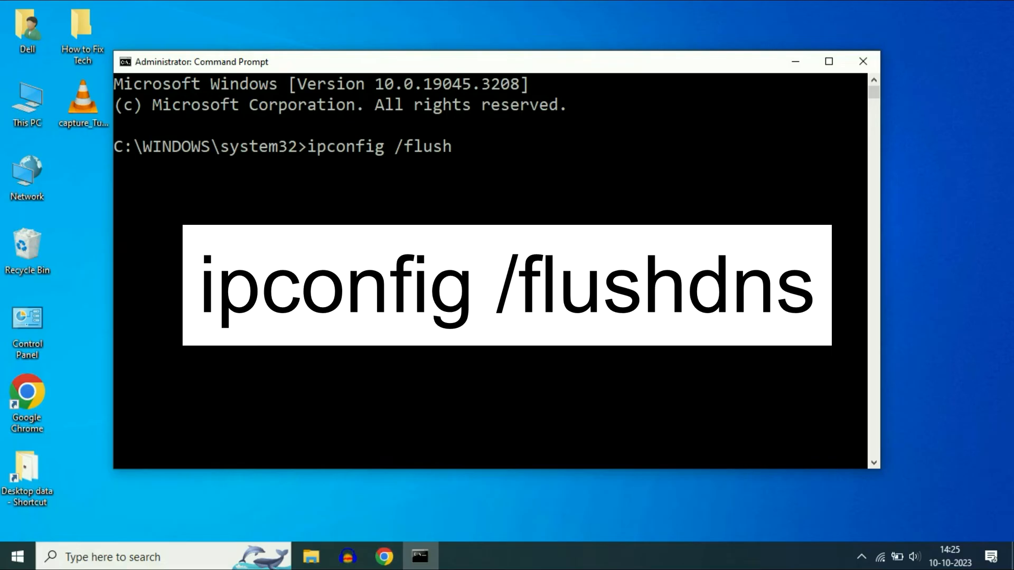
pyautogui.write('dns')
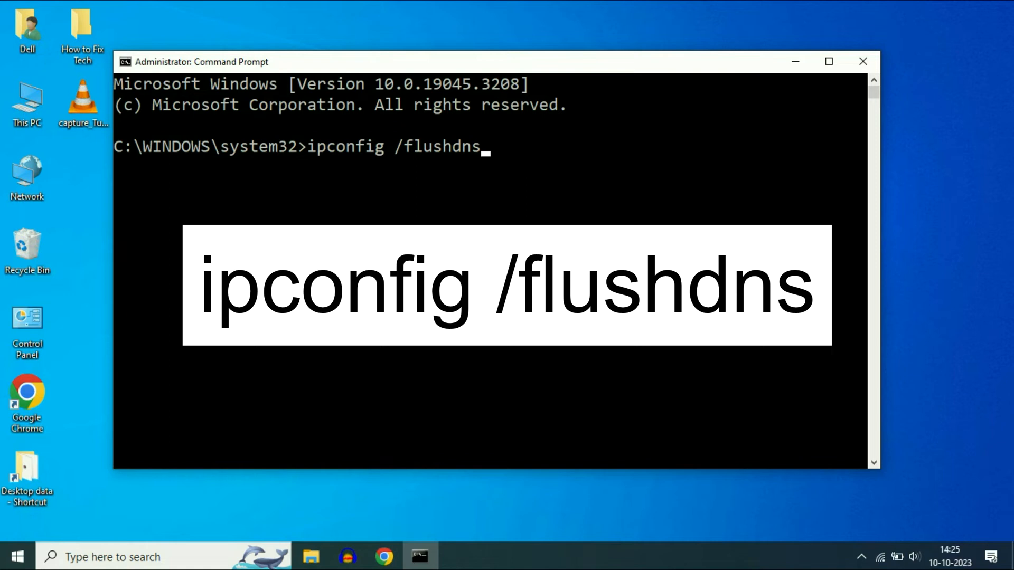
pyautogui.press('Return')
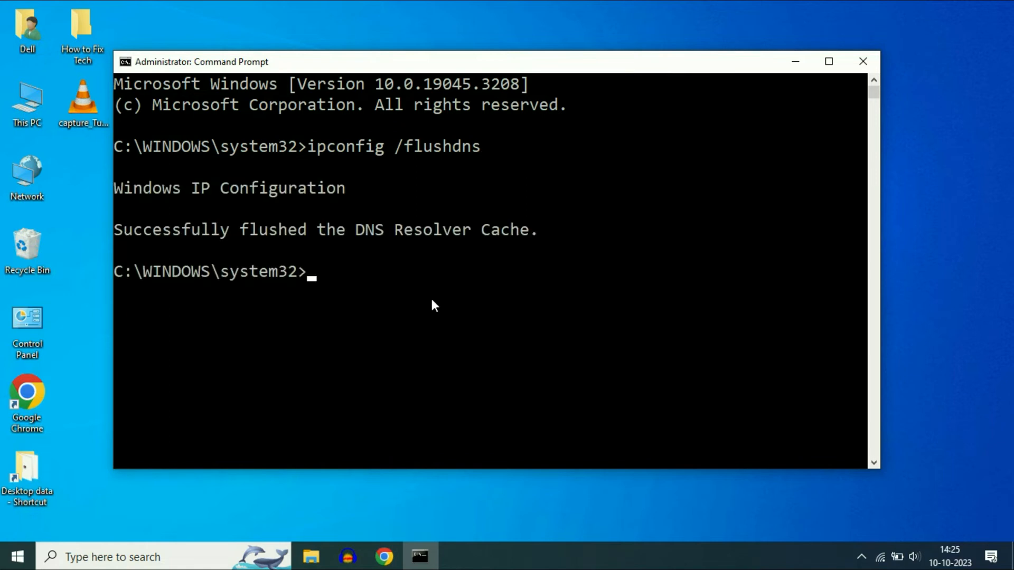
pyautogui.moveTo(264, 262)
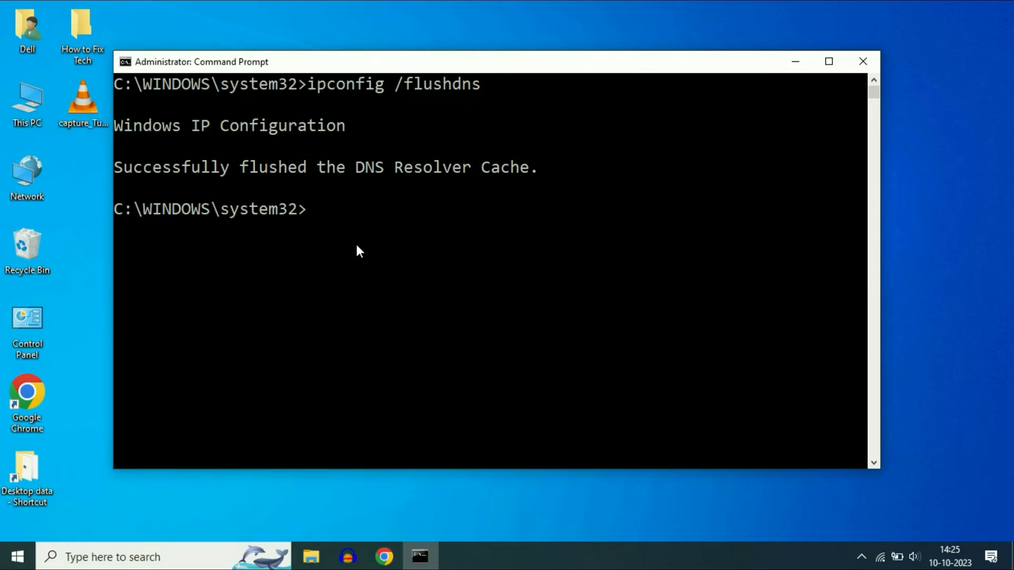
# - Run netsh winsock reset, then exit the Command Prompt
pyautogui.write('netsh')
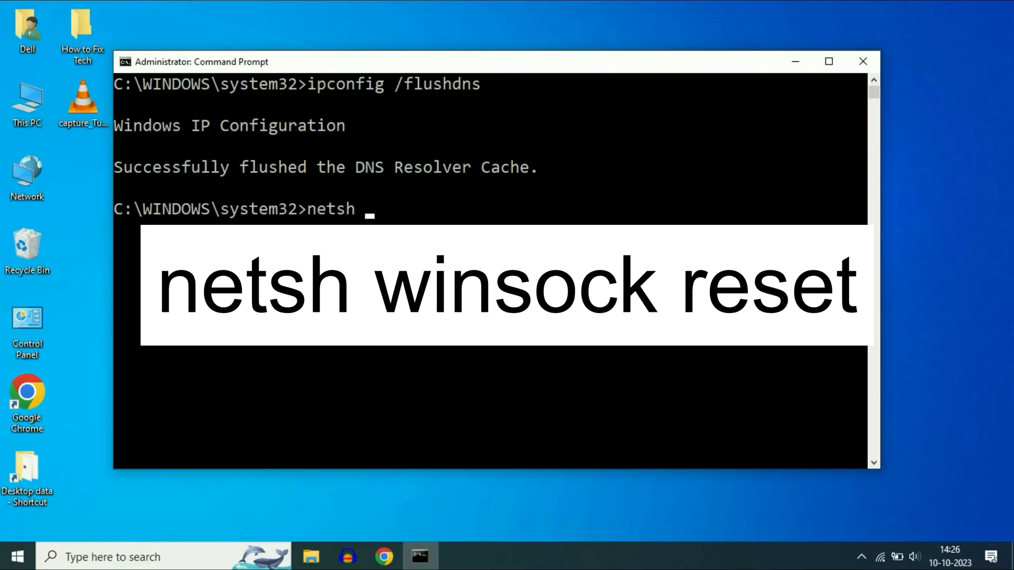
pyautogui.write('winsock reset')
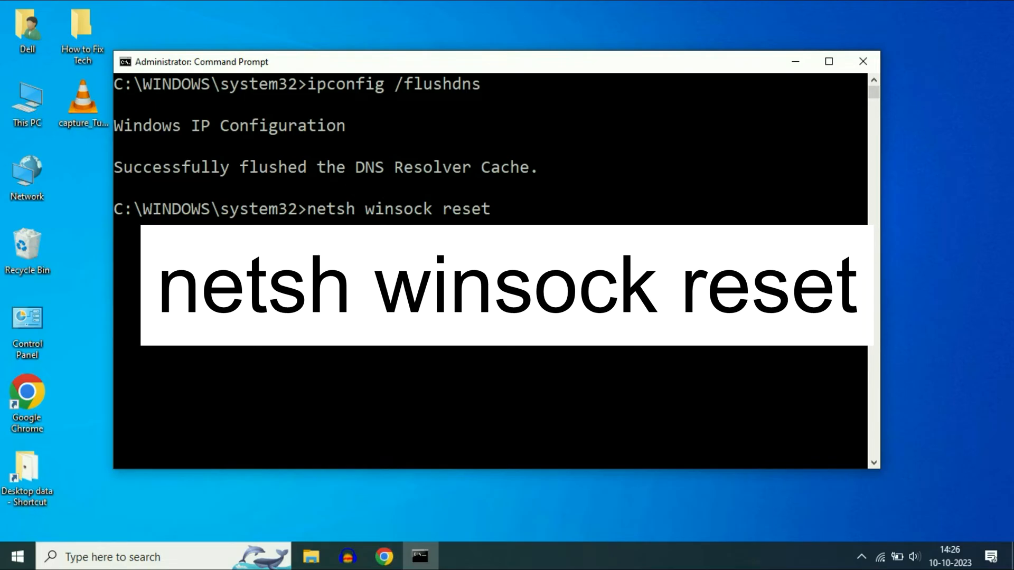
pyautogui.press('Return')
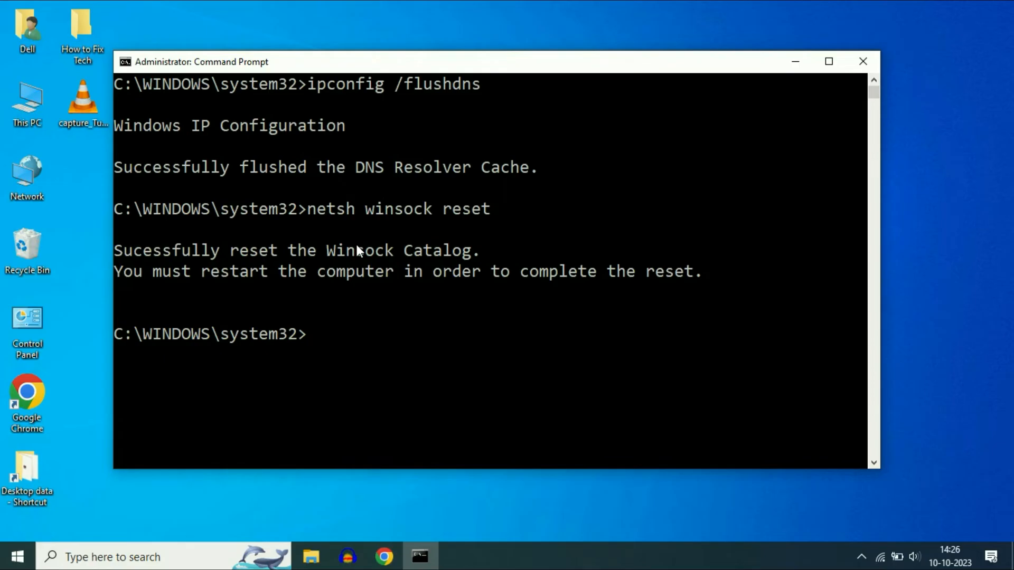
pyautogui.write('exit')
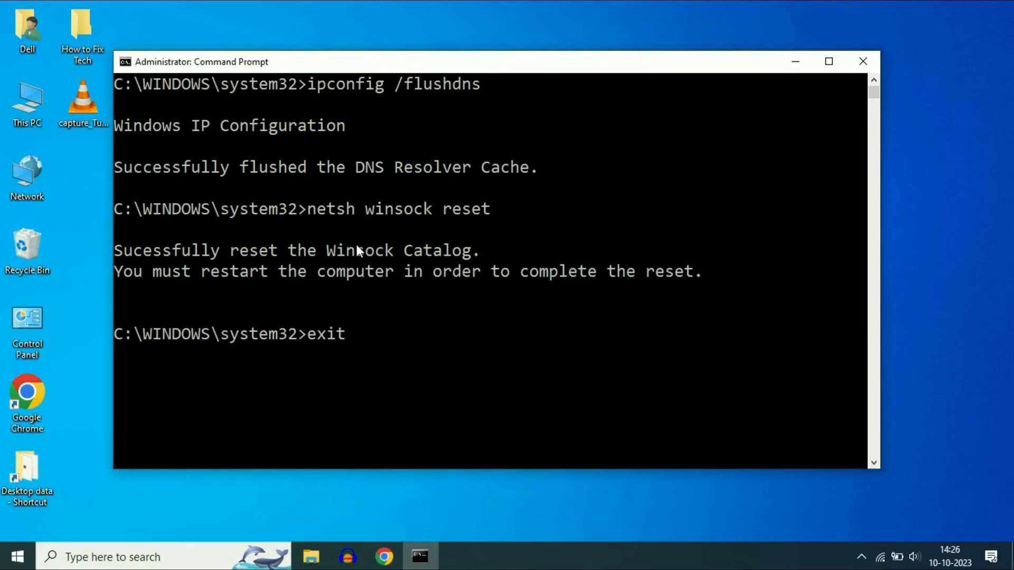
pyautogui.press('Return')
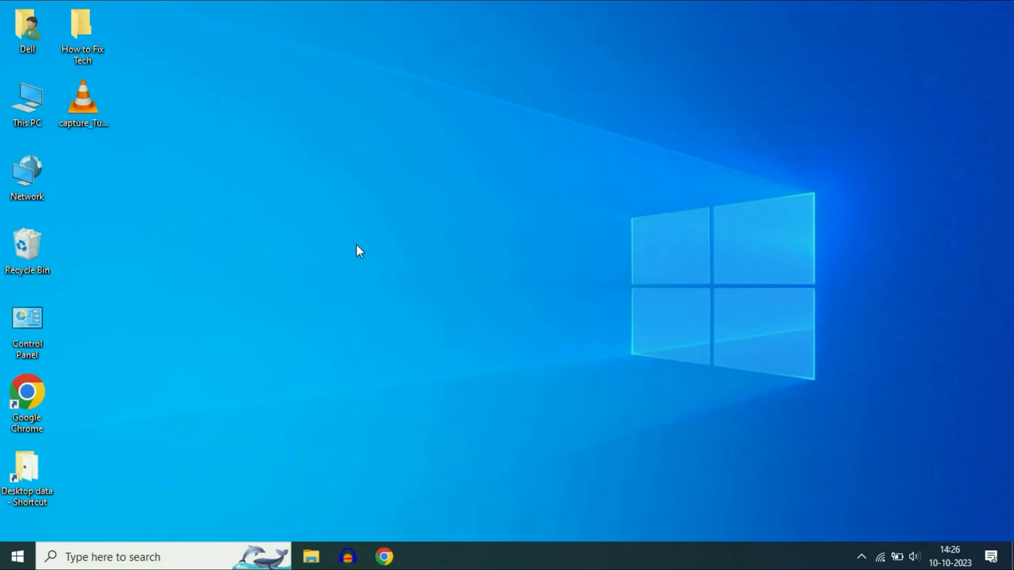
pyautogui.moveTo(16, 557)
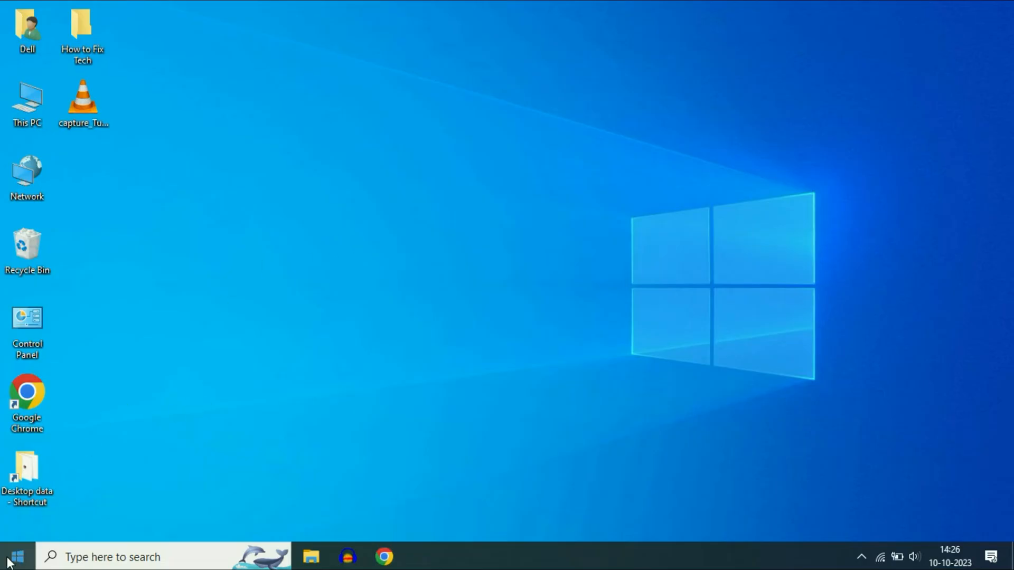
# - Search 'view network connections' from Start to open Network Connections
pyautogui.click(13, 556)
pyautogui.write('view n')
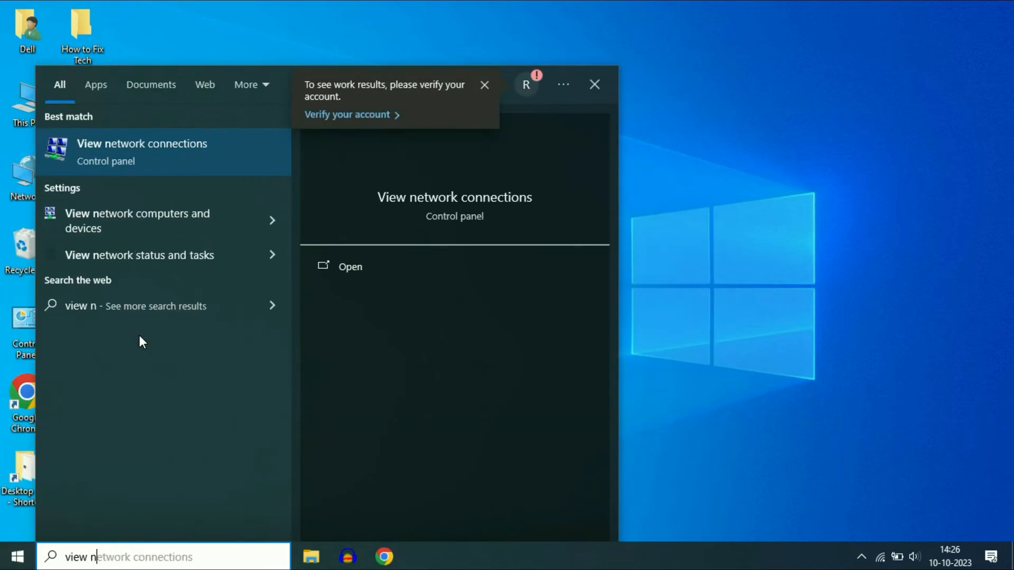
pyautogui.write('ork connections')
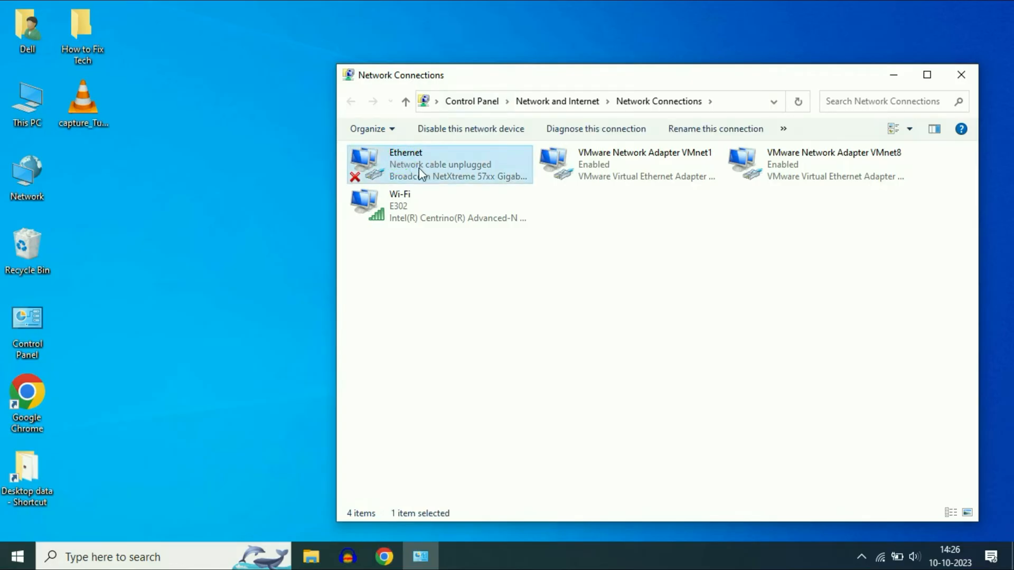
pyautogui.moveTo(406, 167)
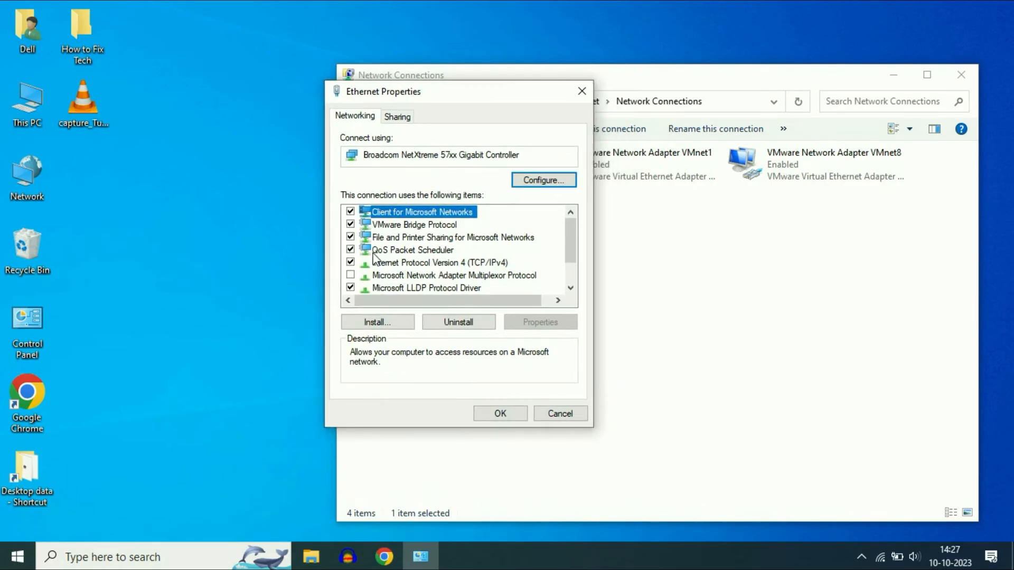
pyautogui.moveTo(427, 250)
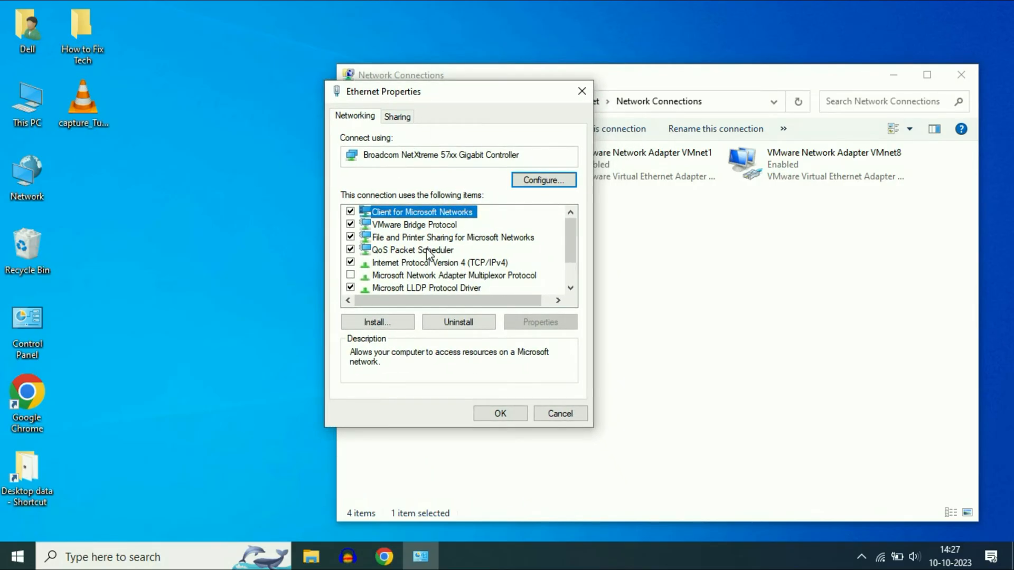
# - Select QoS Packet Scheduler in Ethernet Properties, bringing up the unsaved-changes warning
pyautogui.click(412, 250)
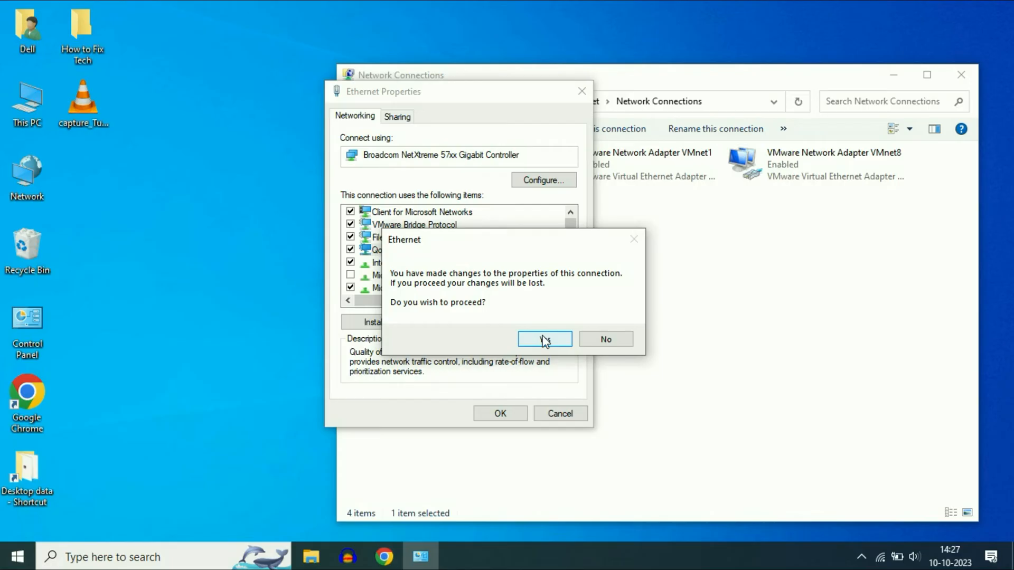
# - Accept the warning and set the Broadcom adapter's Speed & Duplex to 10 Mbps Full Duplex
pyautogui.click(545, 339)
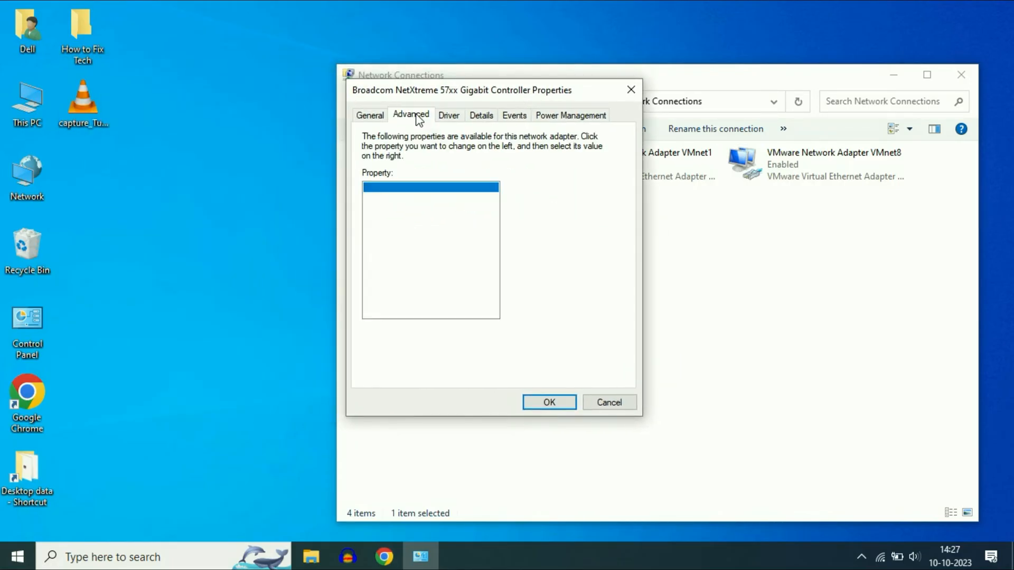
pyautogui.click(411, 115)
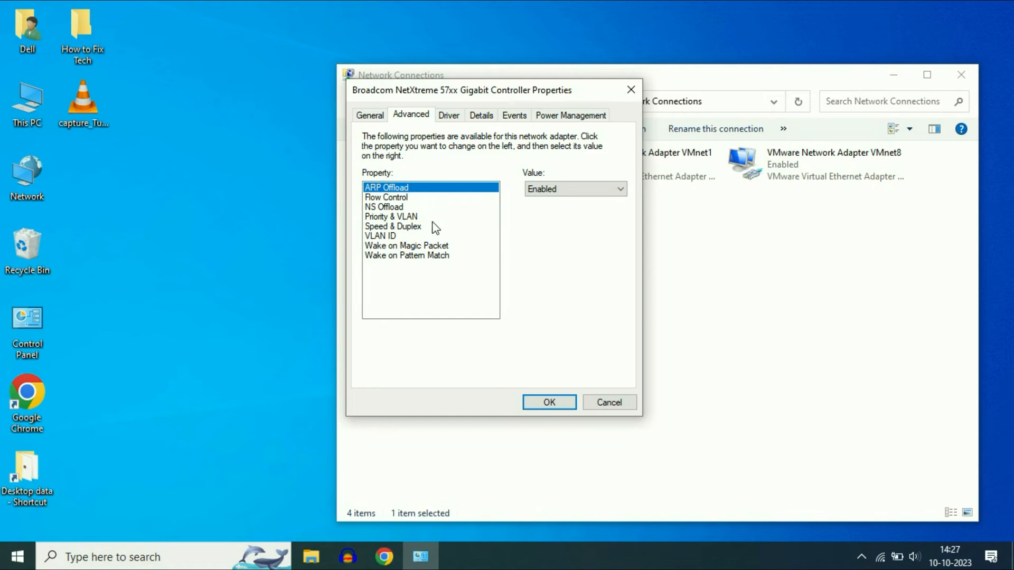
pyautogui.moveTo(391, 233)
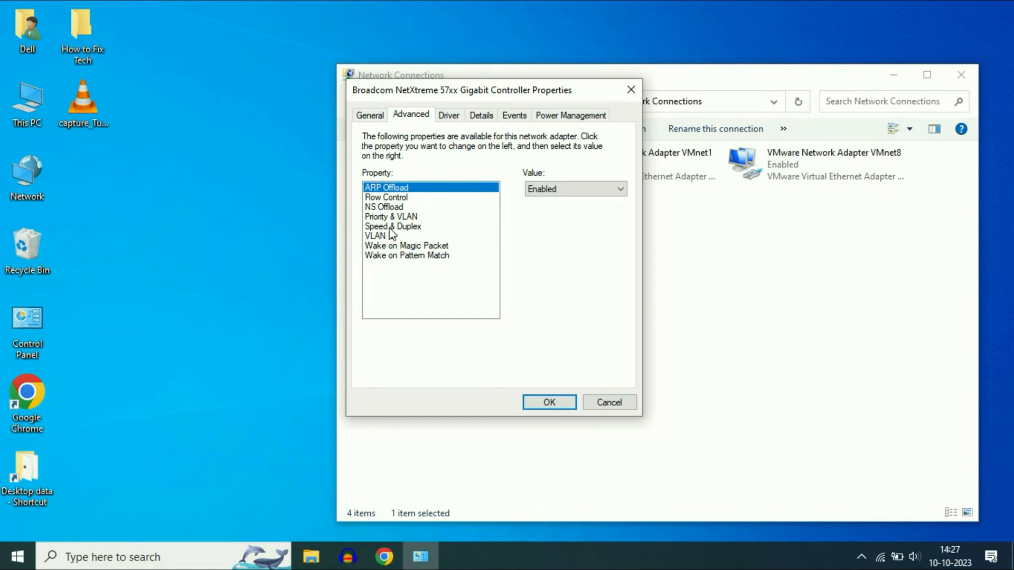
pyautogui.click(392, 227)
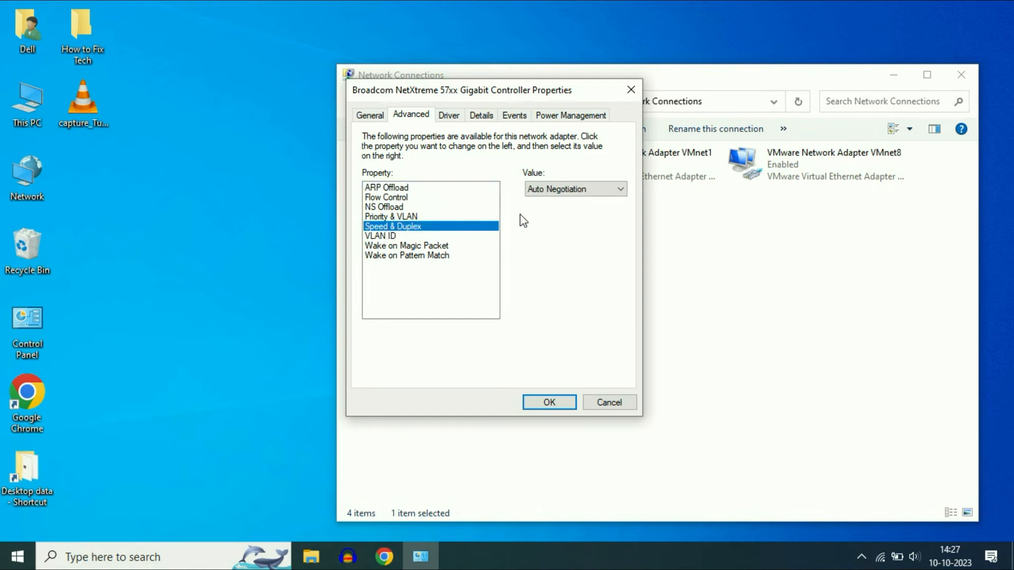
pyautogui.moveTo(561, 194)
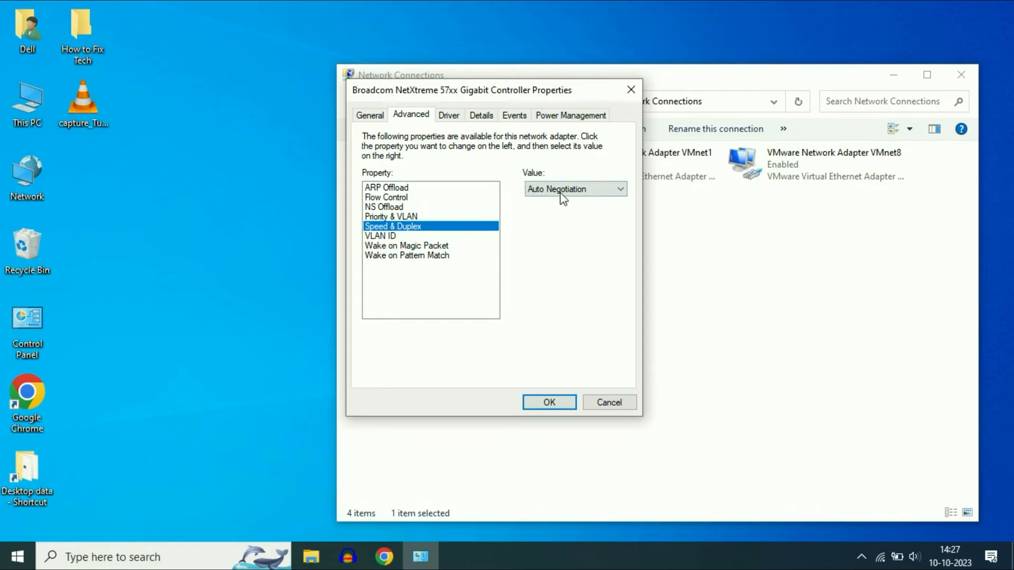
pyautogui.click(618, 189)
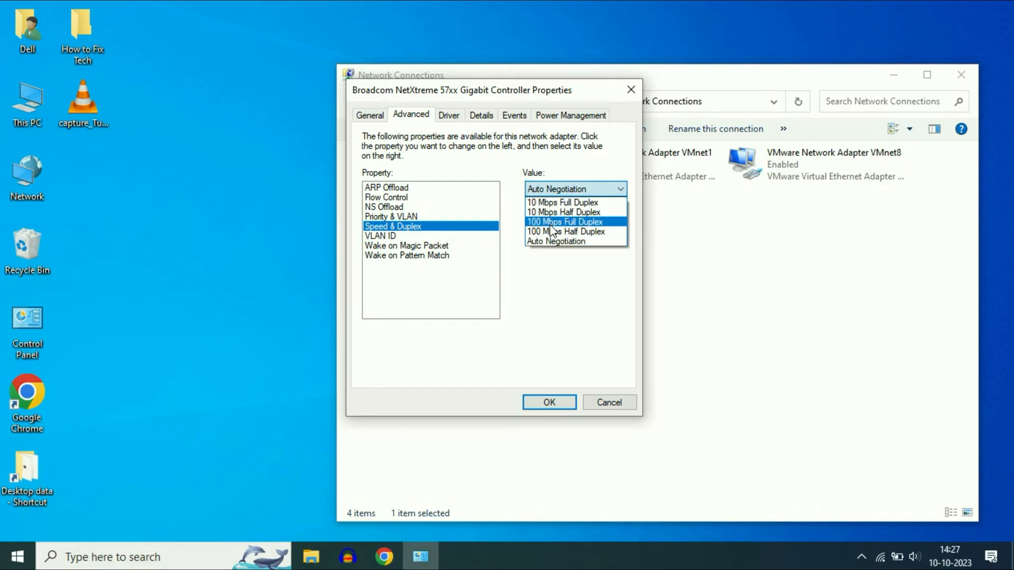
pyautogui.moveTo(567, 232)
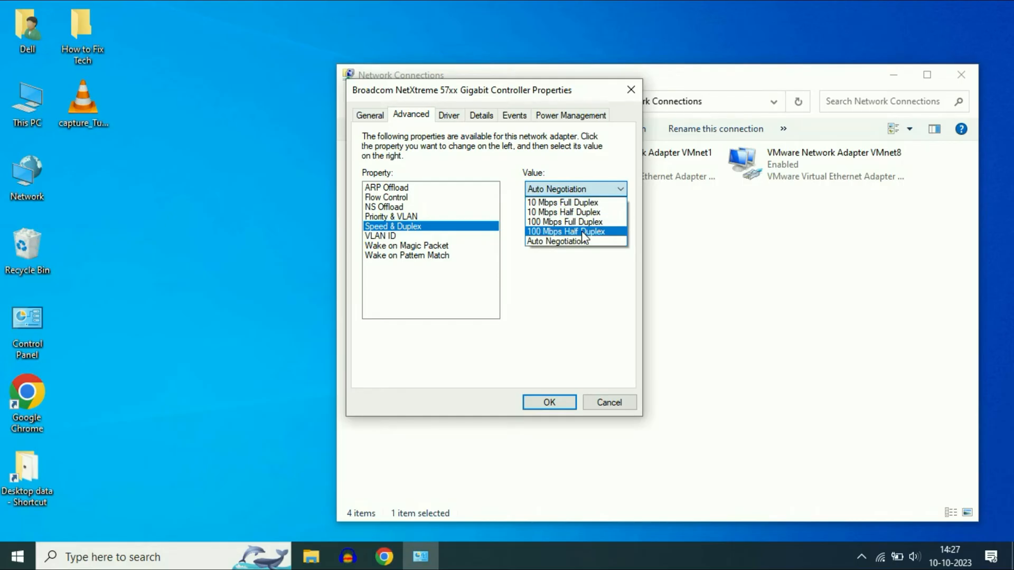
pyautogui.click(564, 232)
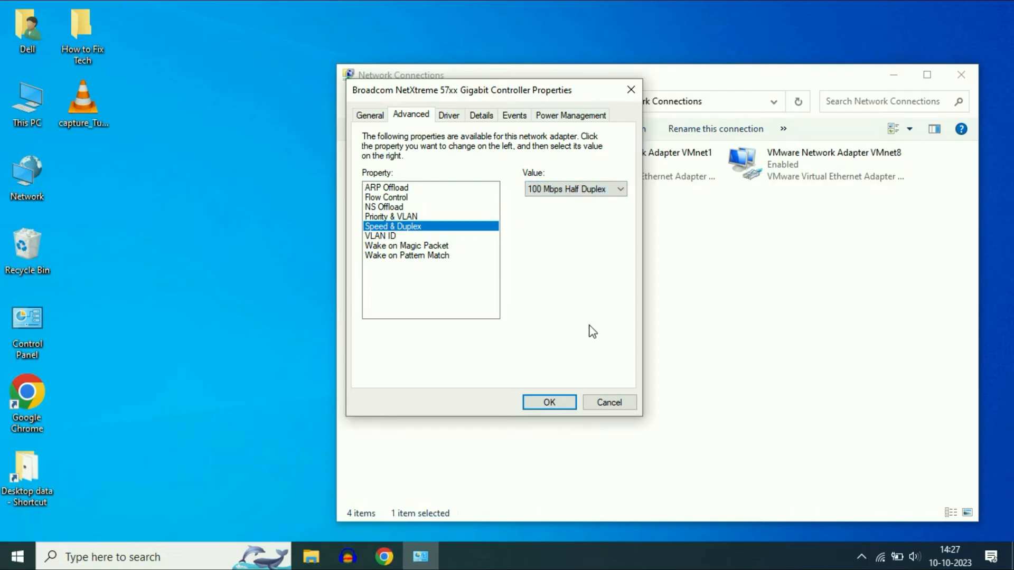
pyautogui.moveTo(549, 402)
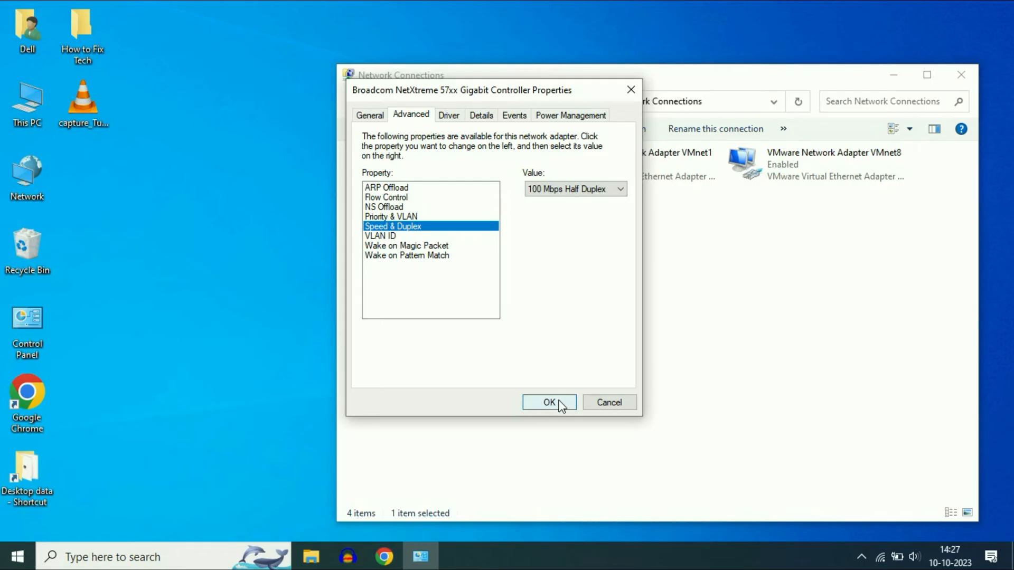
pyautogui.moveTo(567, 404)
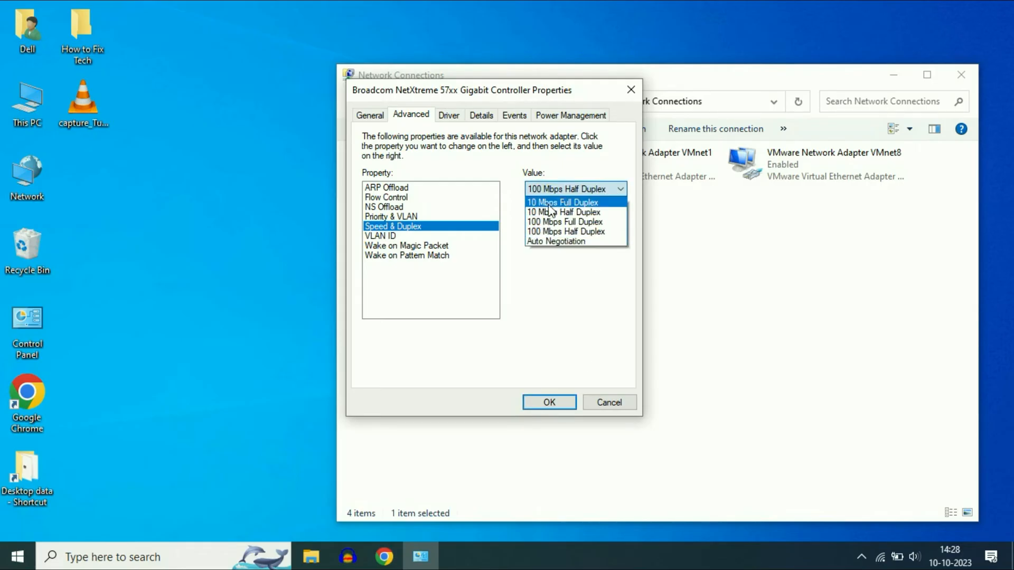
pyautogui.click(561, 201)
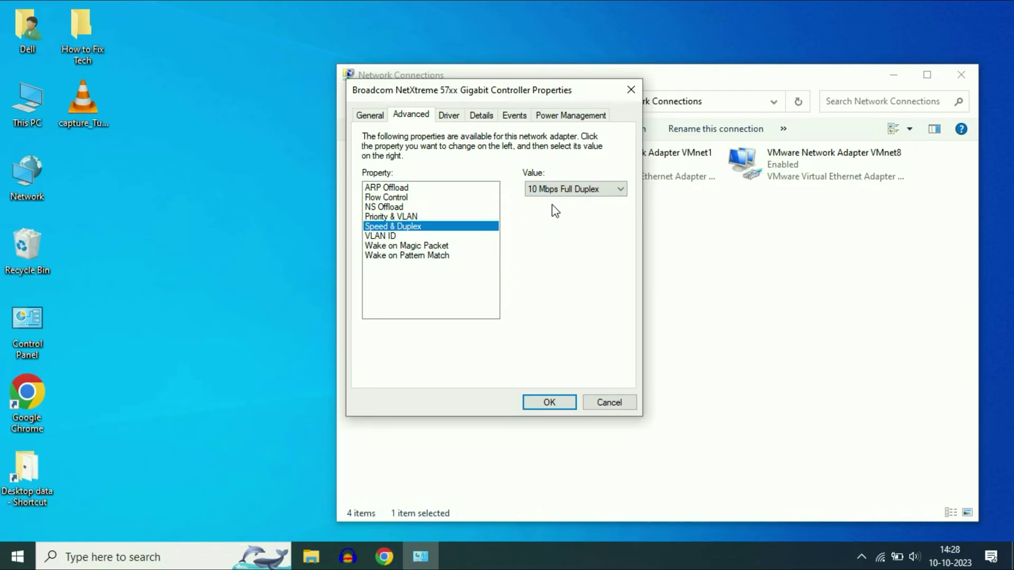
pyautogui.click(549, 402)
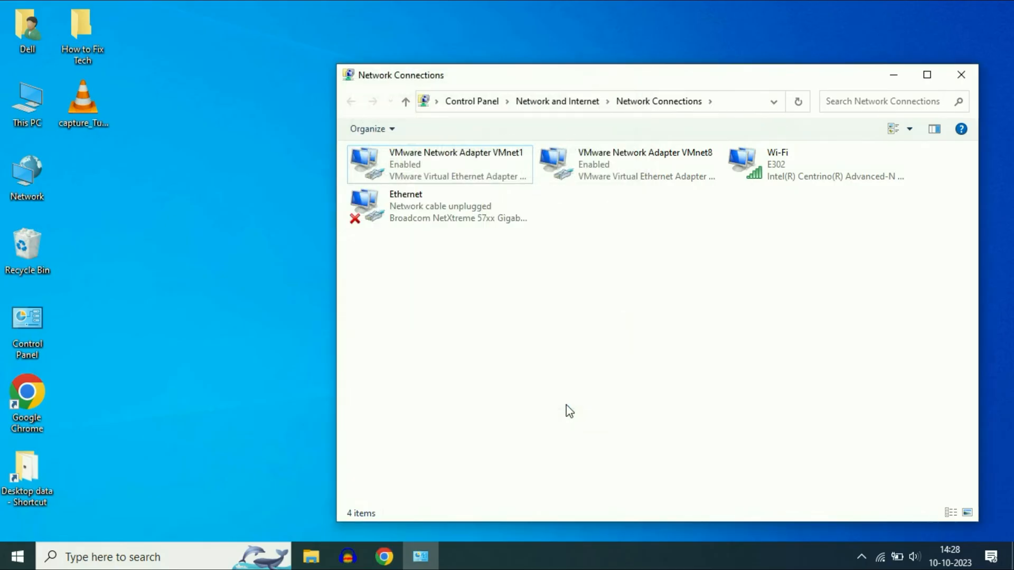
pyautogui.moveTo(569, 361)
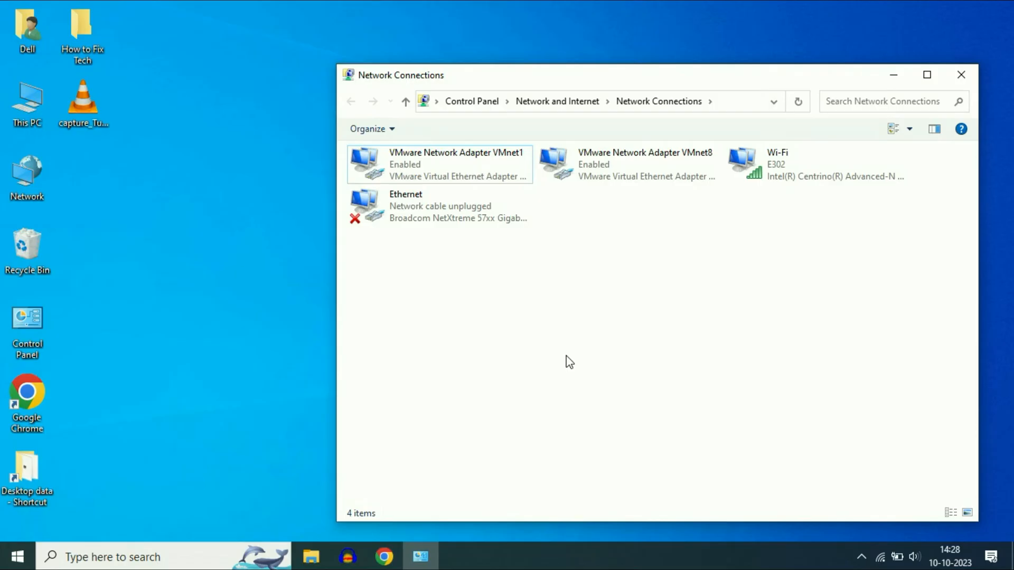
pyautogui.moveTo(466, 419)
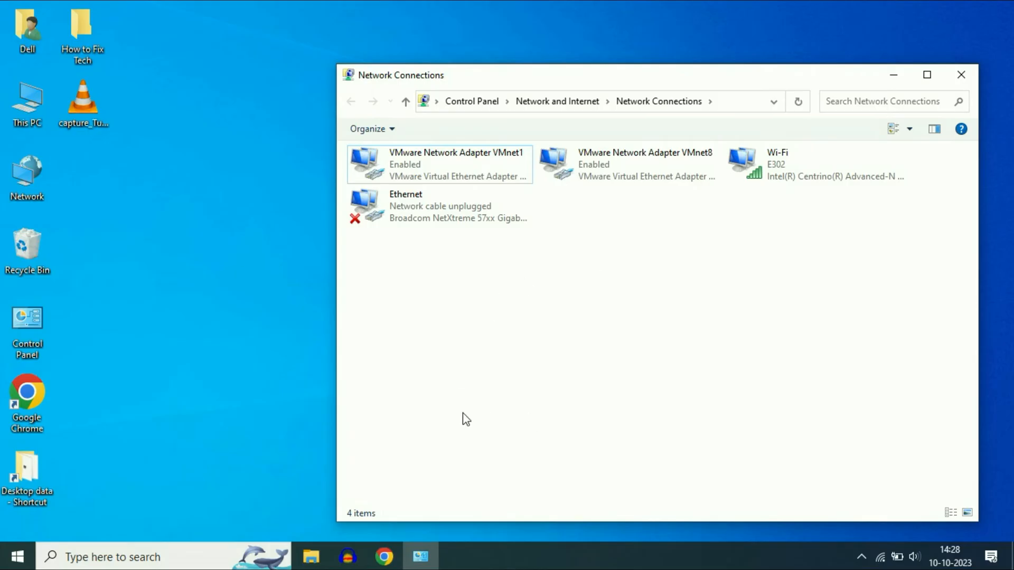
# - Open the Broadcom NetXtreme device properties from the Ethernet connection's Properties
pyautogui.click(440, 205)
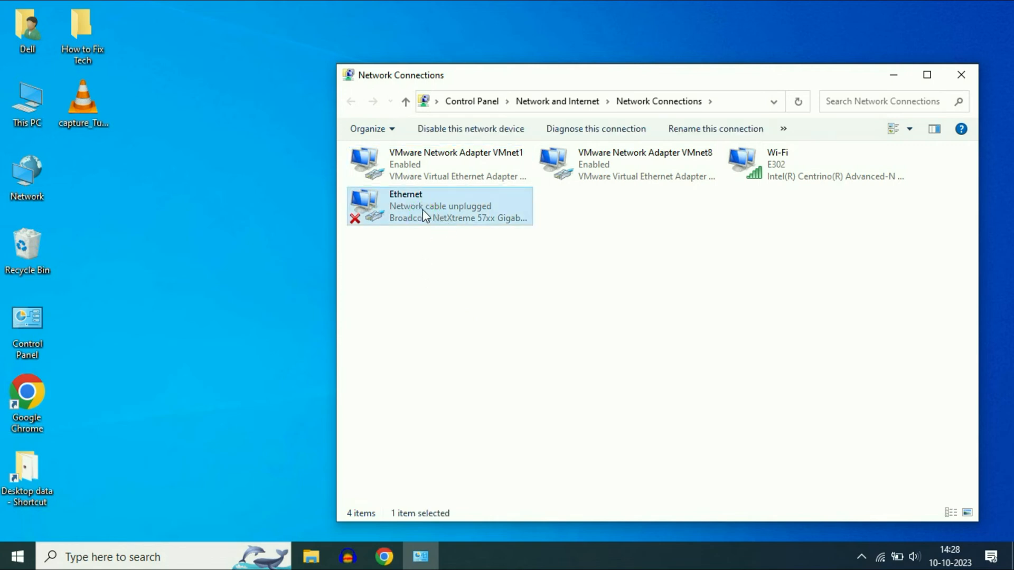
pyautogui.rightClick(423, 205)
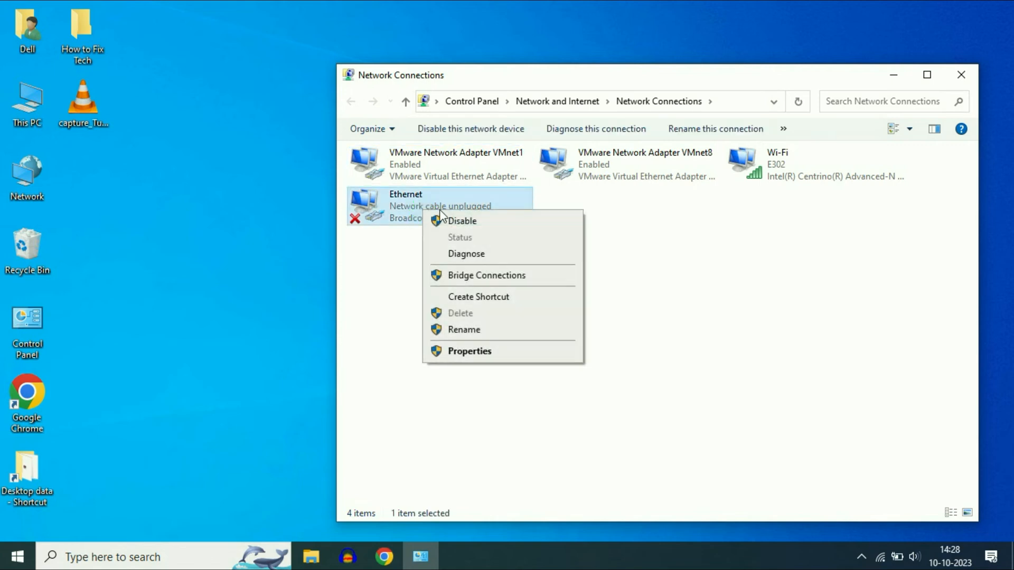
pyautogui.click(468, 351)
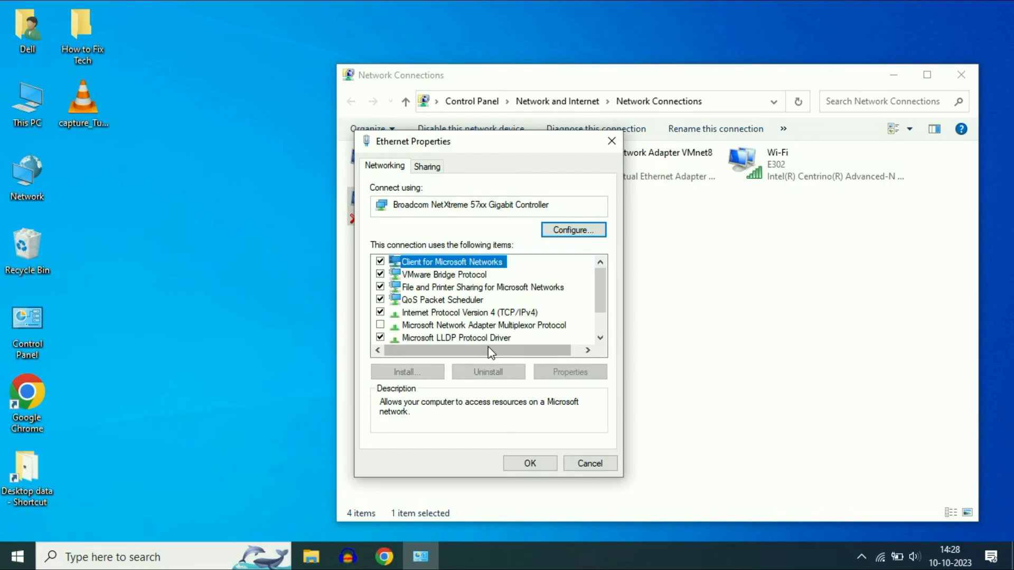
pyautogui.click(470, 312)
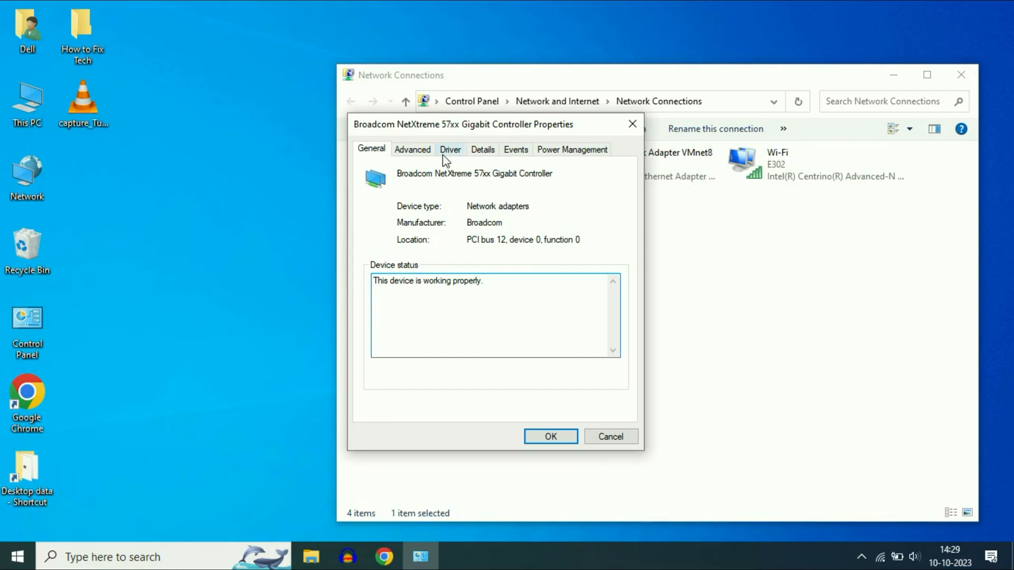
# - Start Update Driver from the Broadcom adapter's Driver tab
pyautogui.click(449, 149)
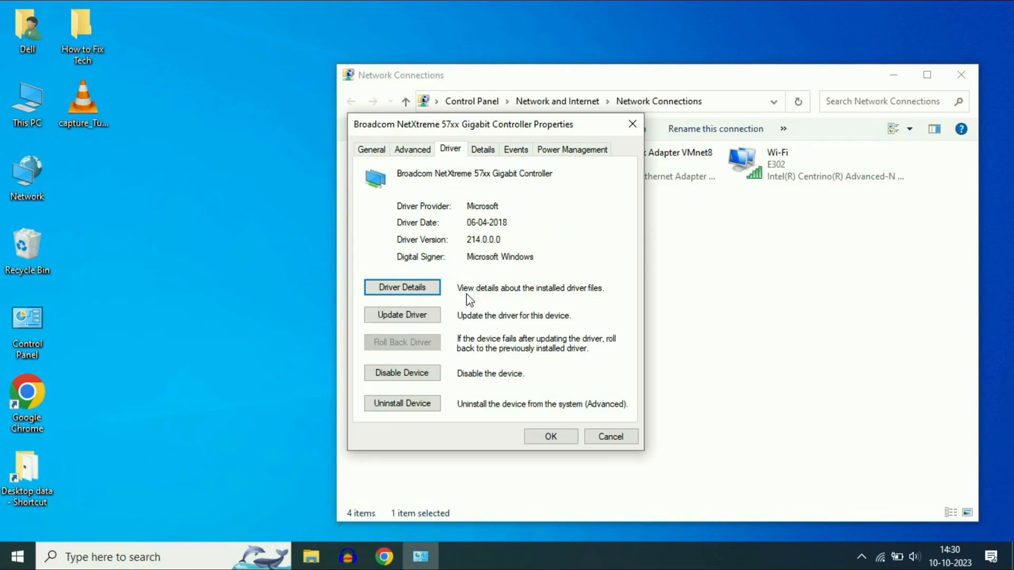
pyautogui.moveTo(407, 357)
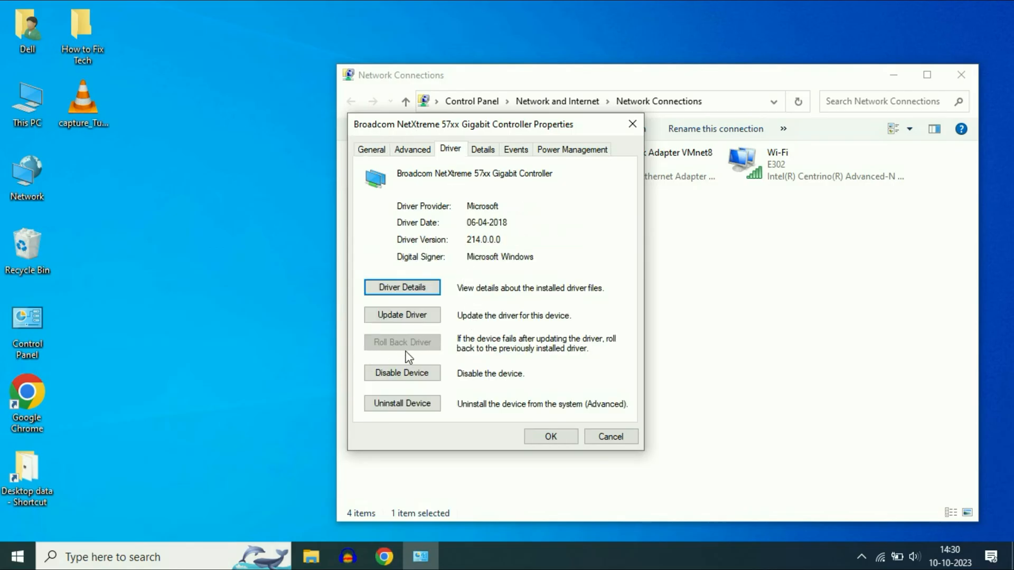
pyautogui.moveTo(431, 352)
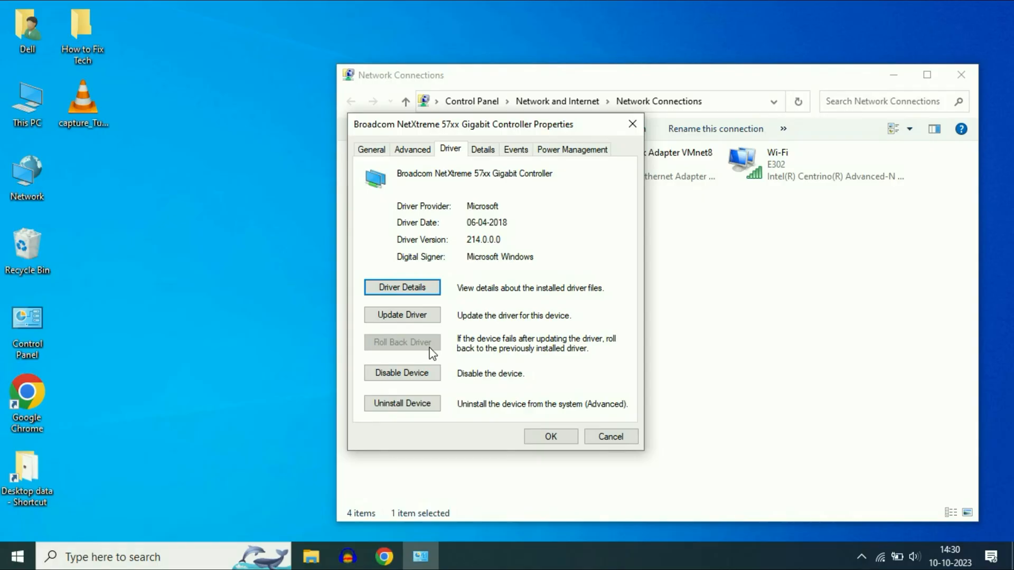
pyautogui.moveTo(359, 352)
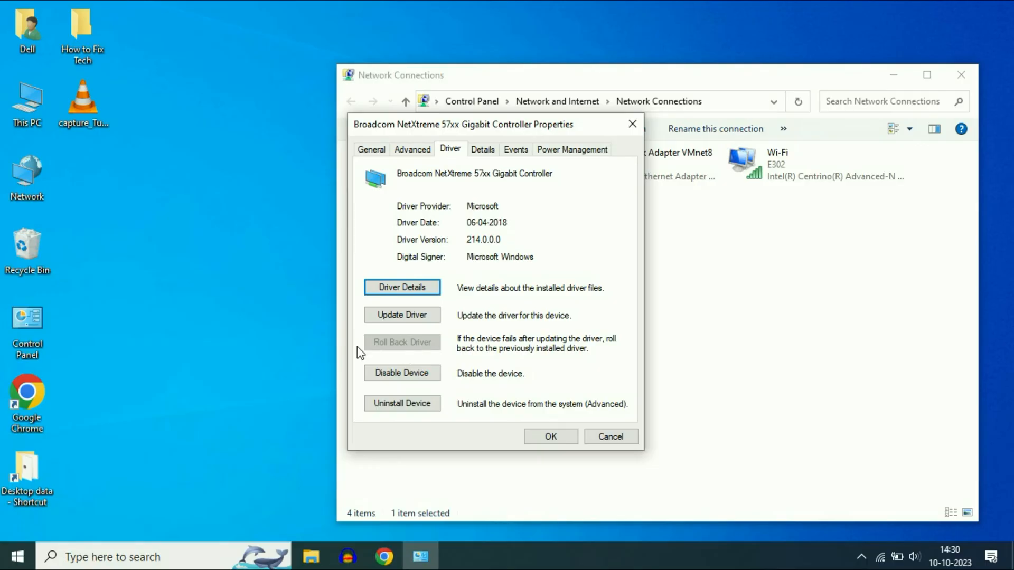
pyautogui.moveTo(414, 359)
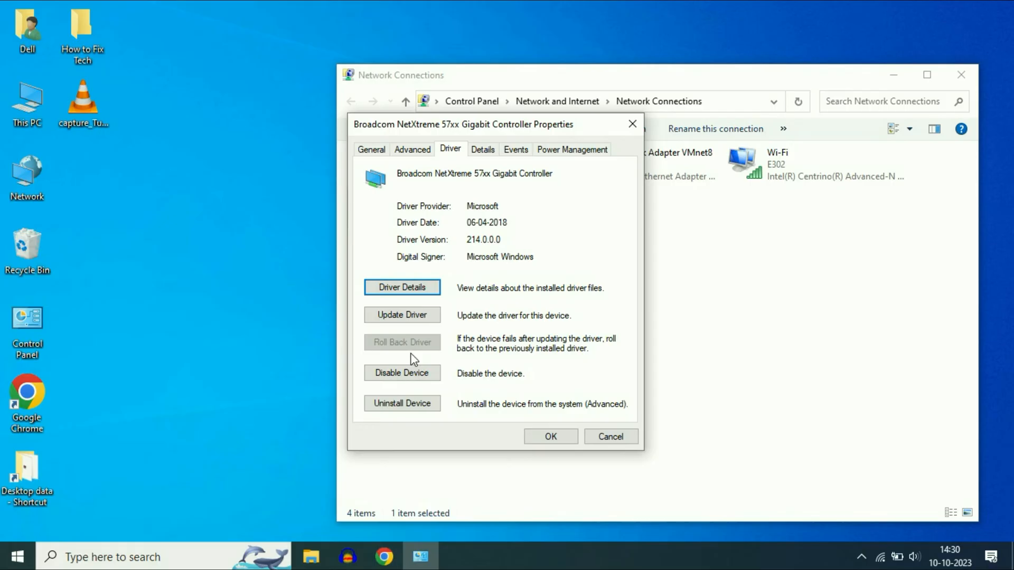
pyautogui.moveTo(414, 349)
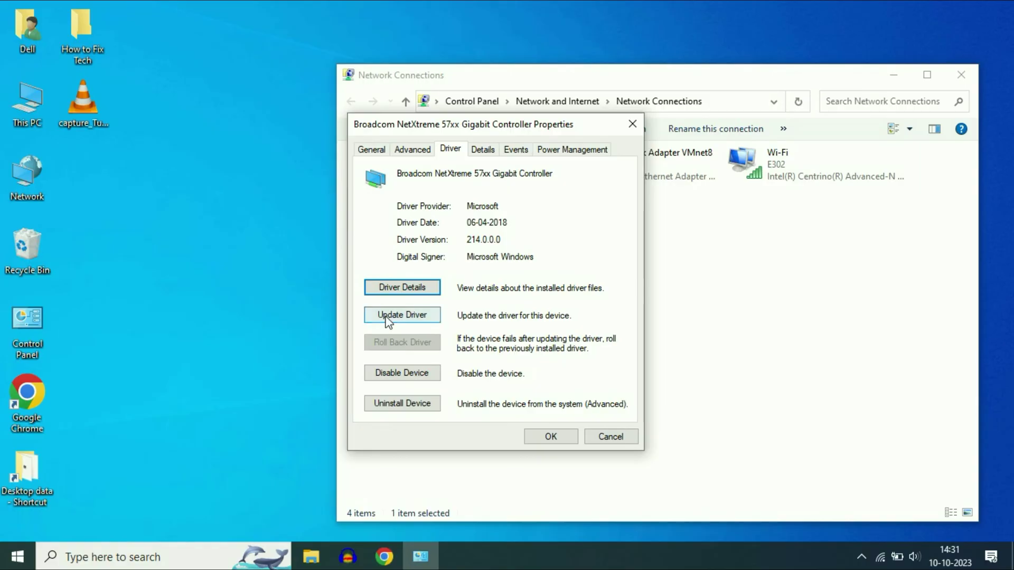
pyautogui.moveTo(422, 321)
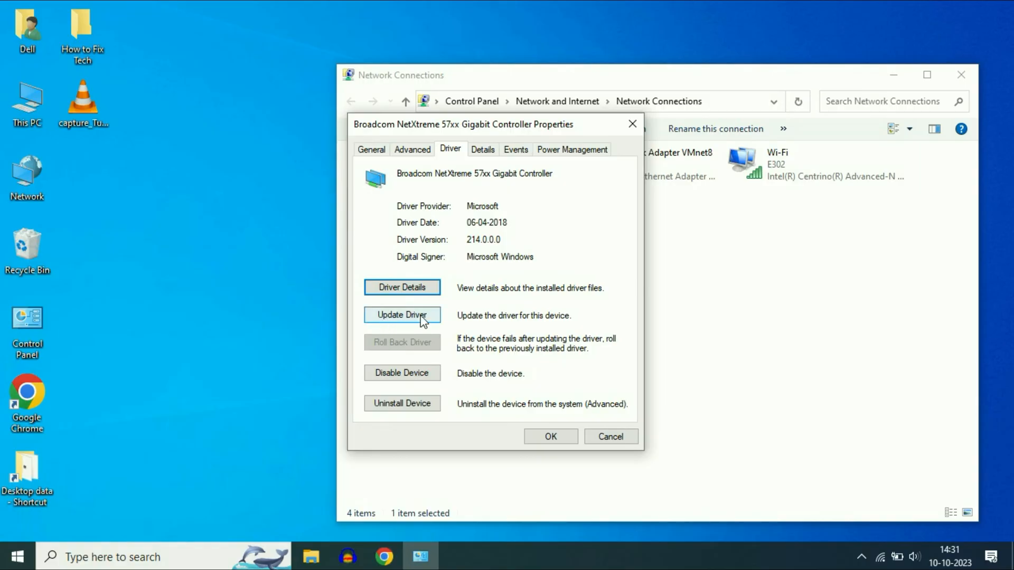
pyautogui.click(401, 315)
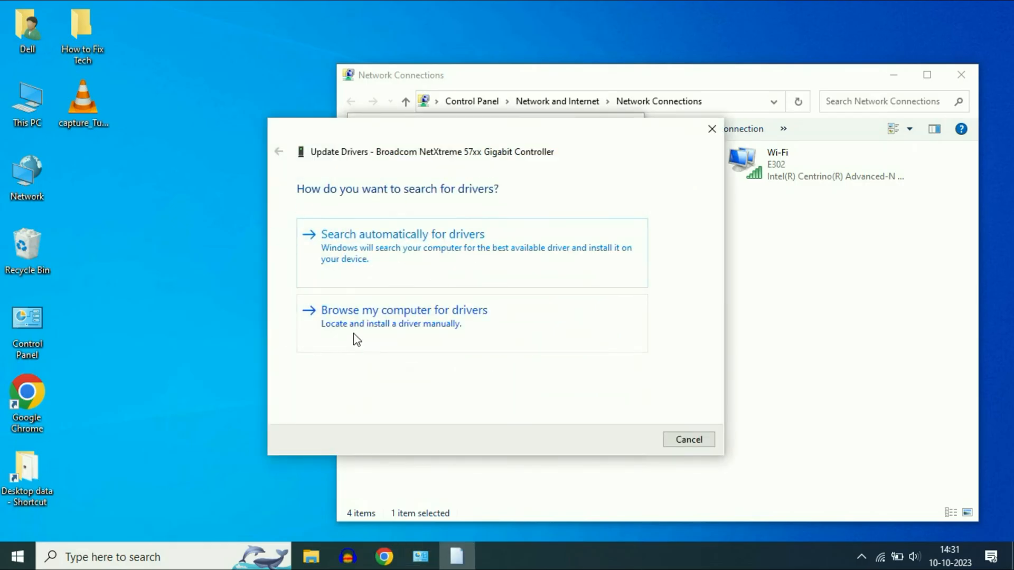
pyautogui.moveTo(452, 325)
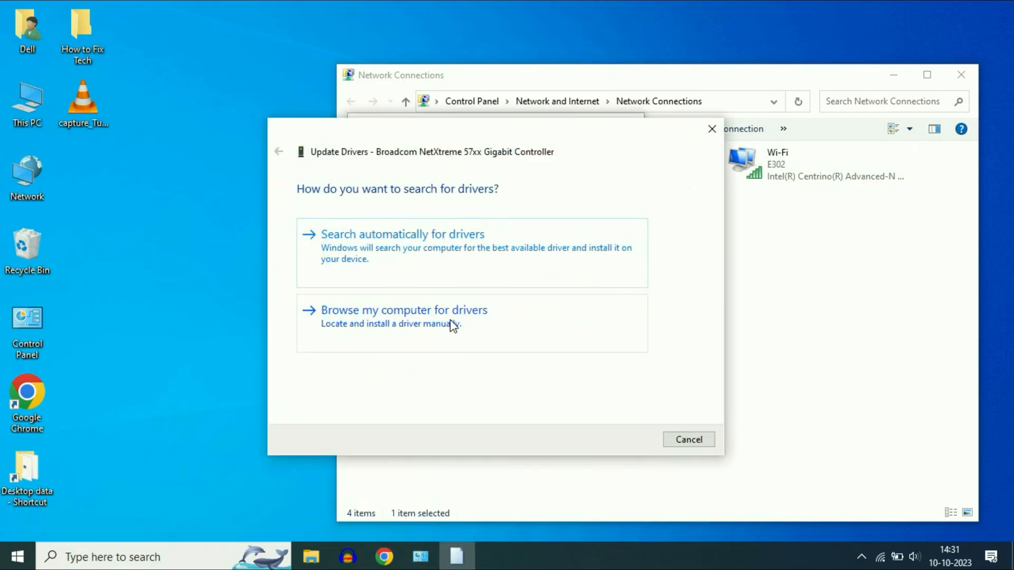
# - Reinstall the Broadcom NetXtreme 57xx Gigabit Controller driver by browsing the computer
pyautogui.click(404, 310)
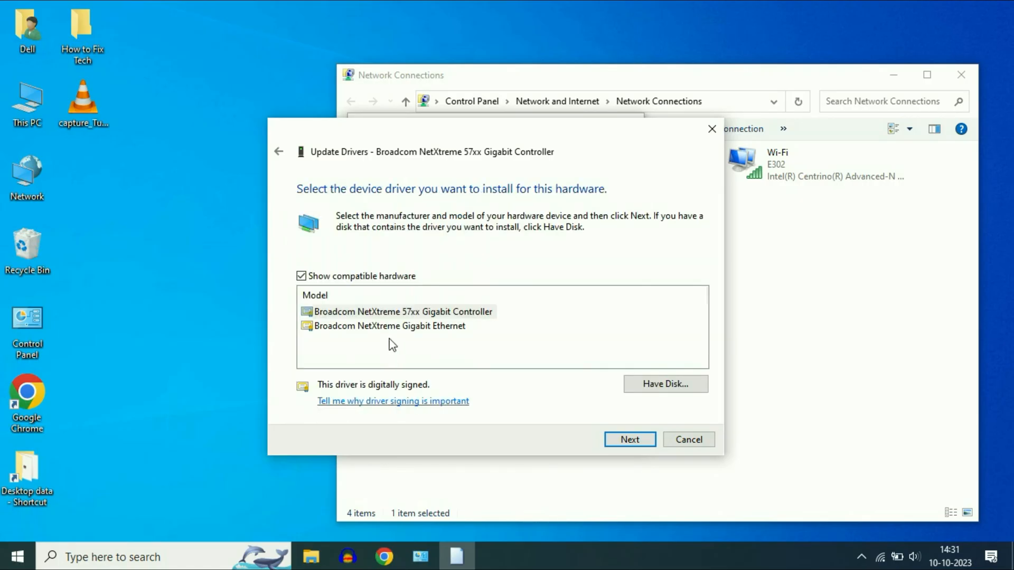
pyautogui.click(401, 311)
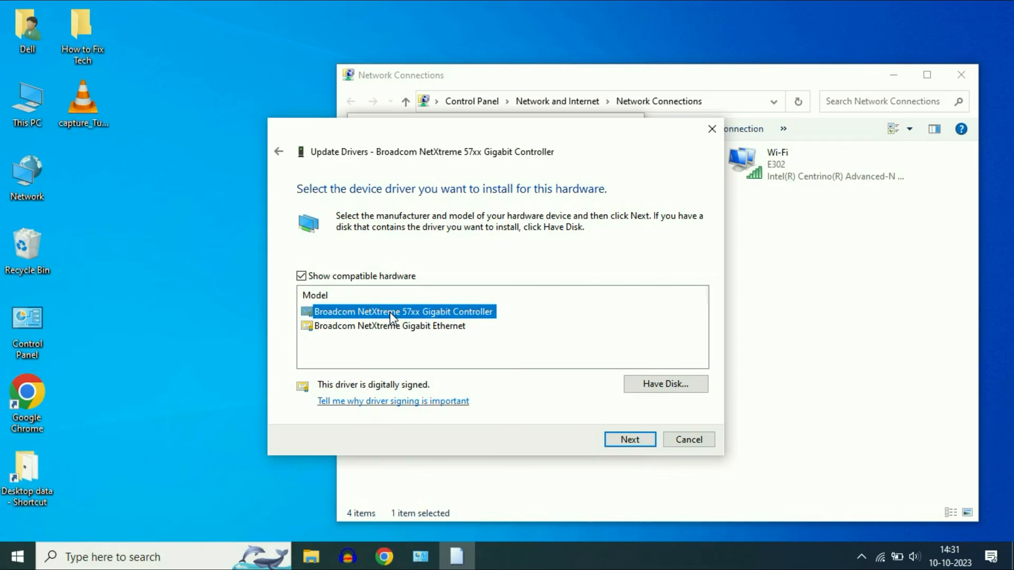
pyautogui.click(628, 438)
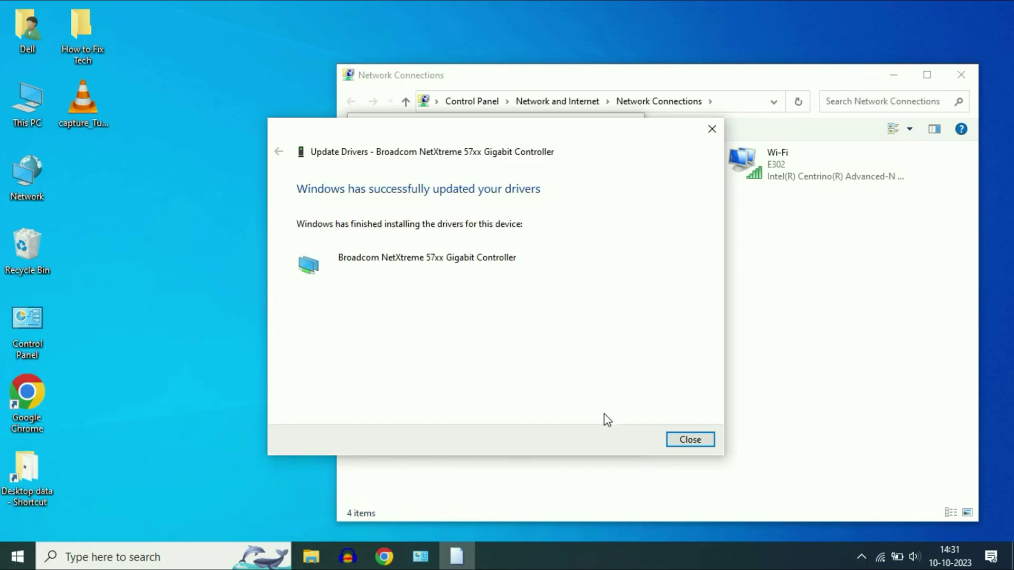
pyautogui.moveTo(543, 335)
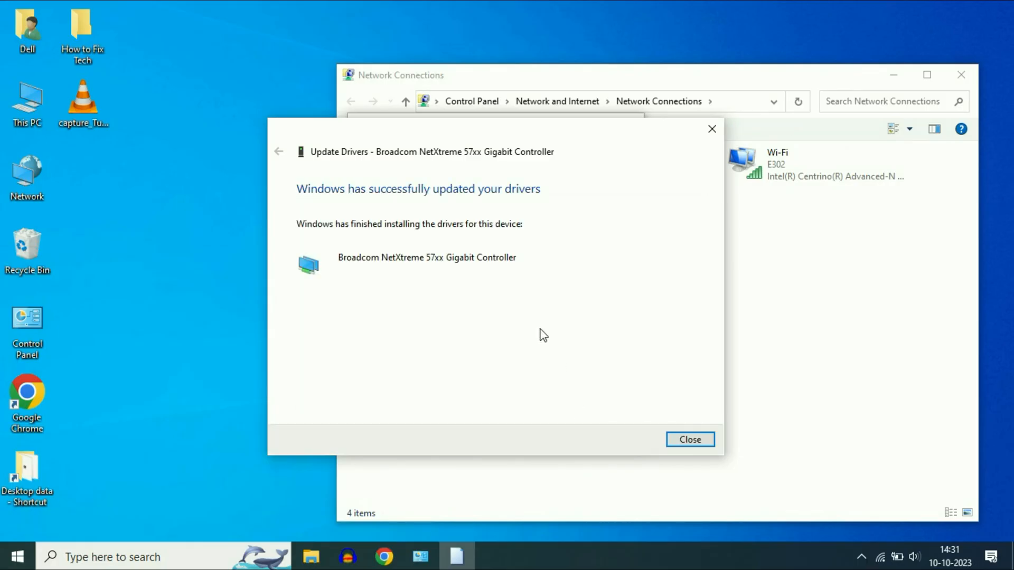
pyautogui.click(689, 440)
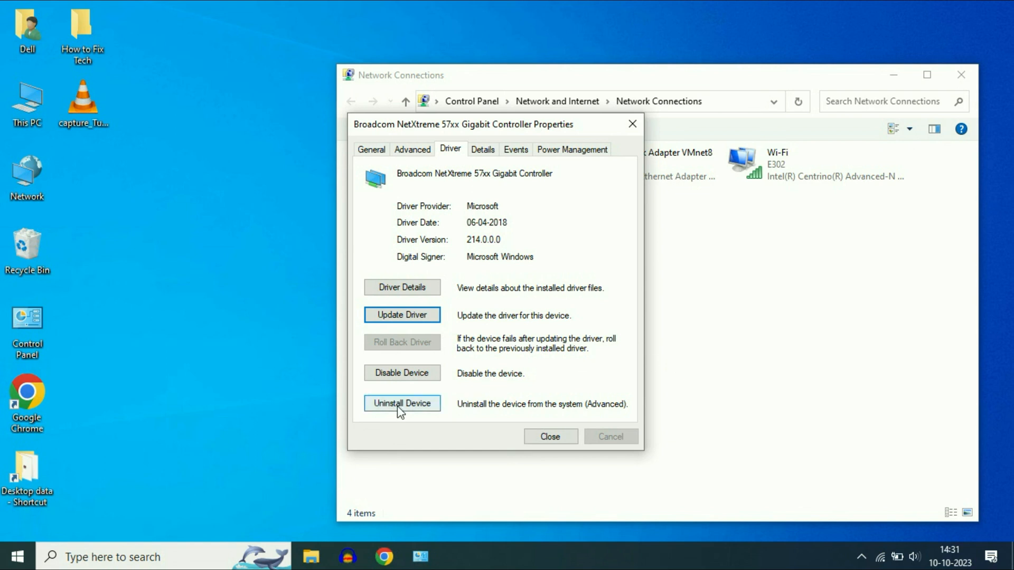
# - Uninstall the Broadcom adapter device and close Network Connections
pyautogui.click(401, 404)
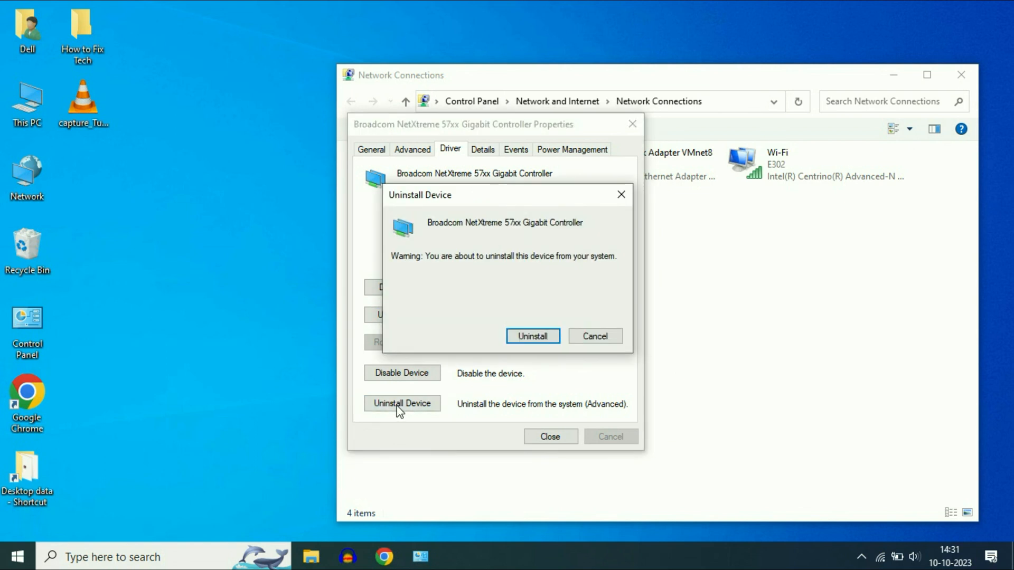
pyautogui.click(532, 336)
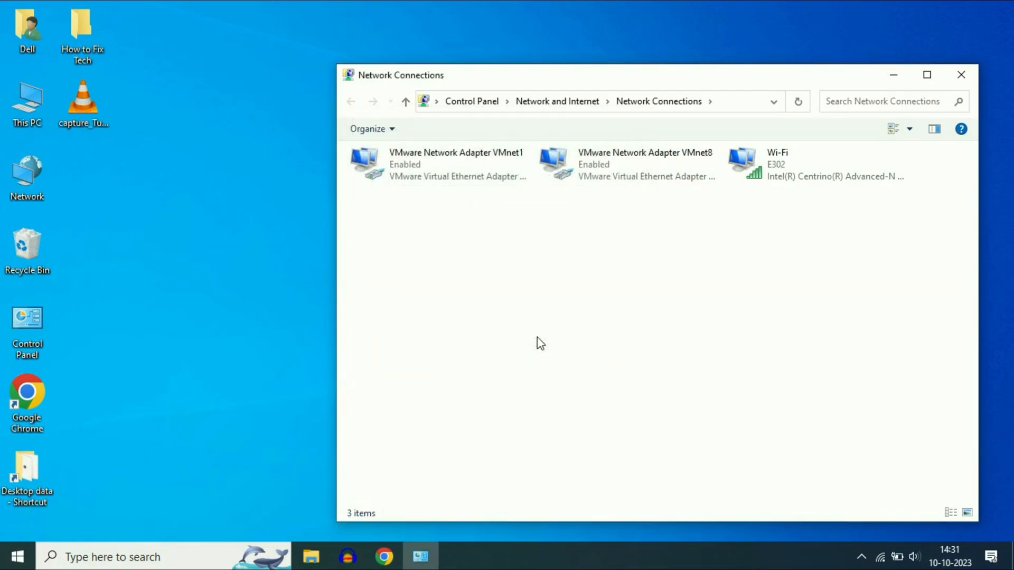
pyautogui.click(960, 75)
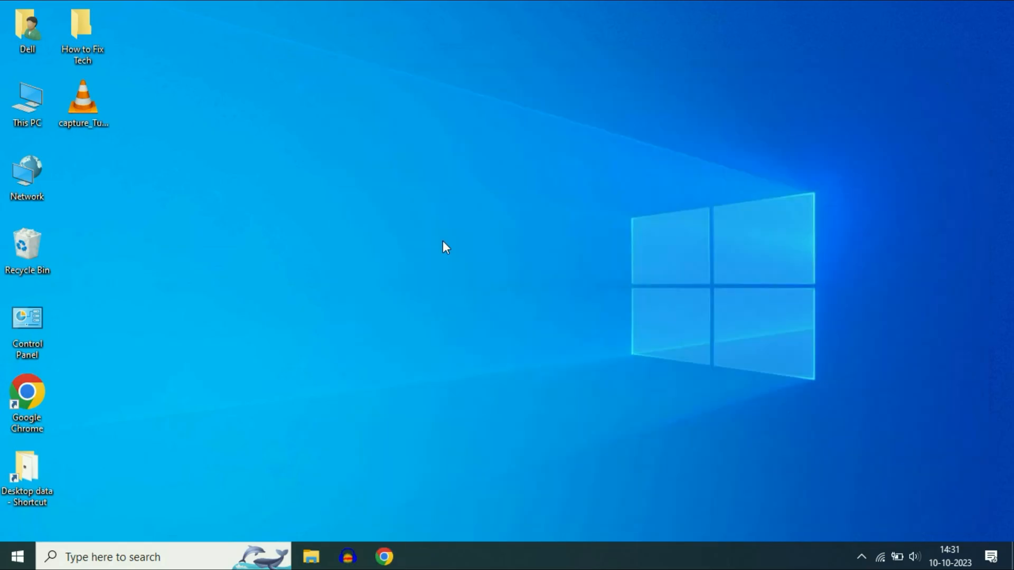
pyautogui.moveTo(432, 254)
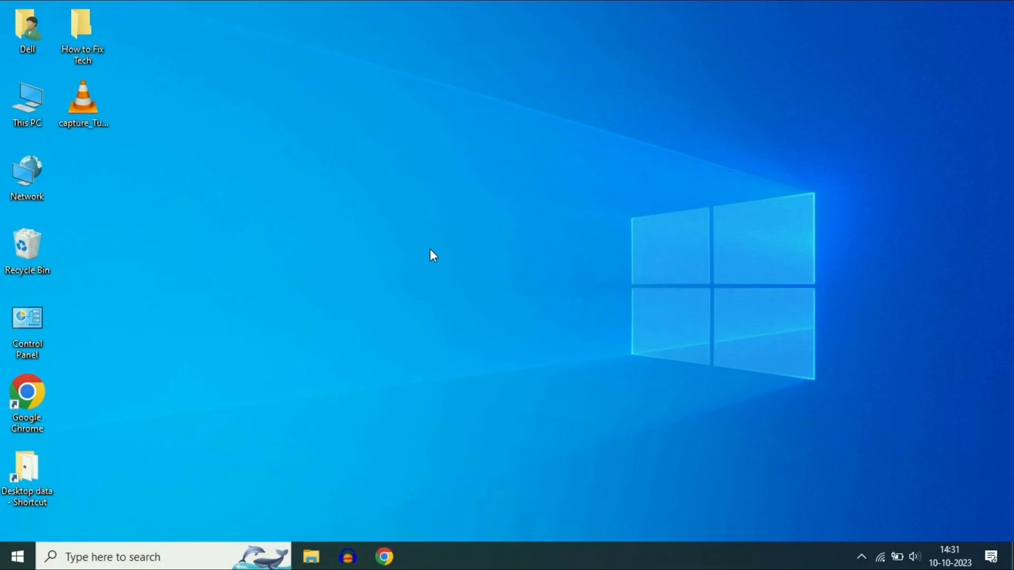
pyautogui.moveTo(325, 248)
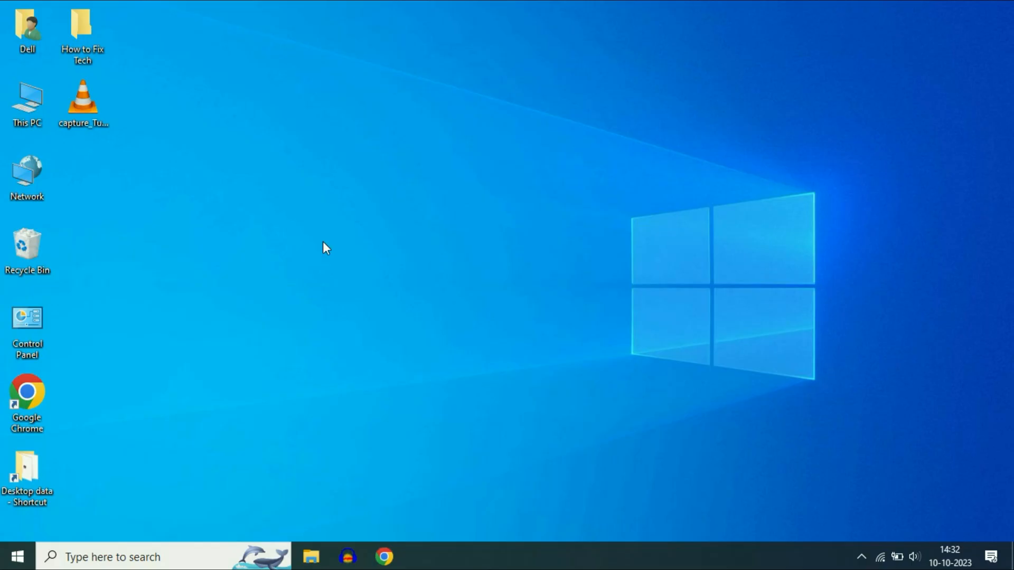